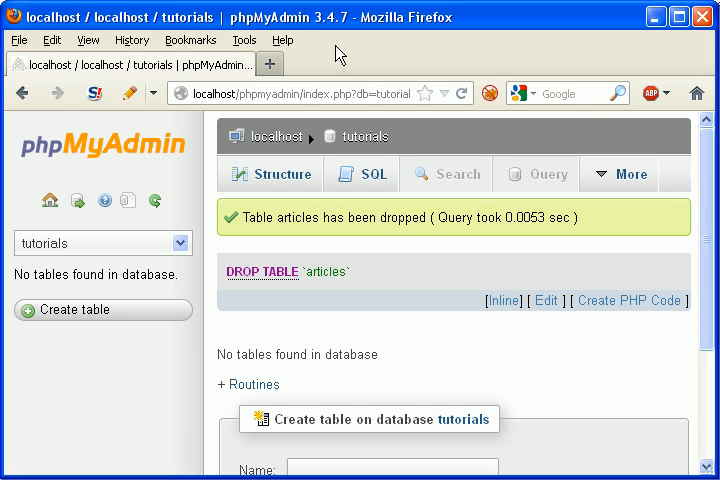
mouse_move(280, 40)
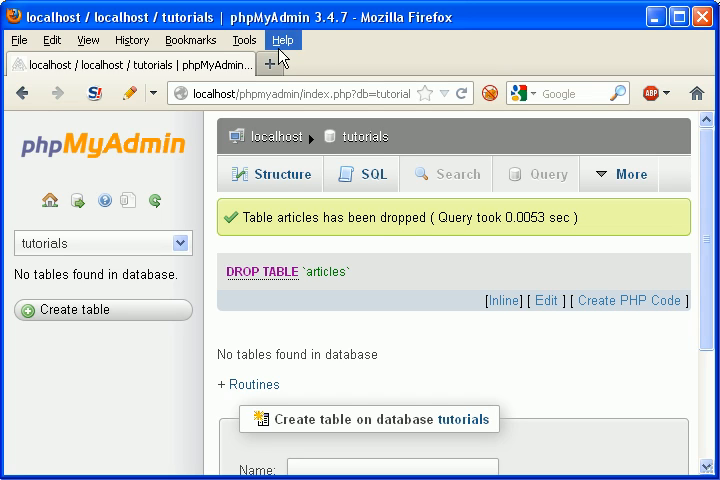
mouse_move(116, 356)
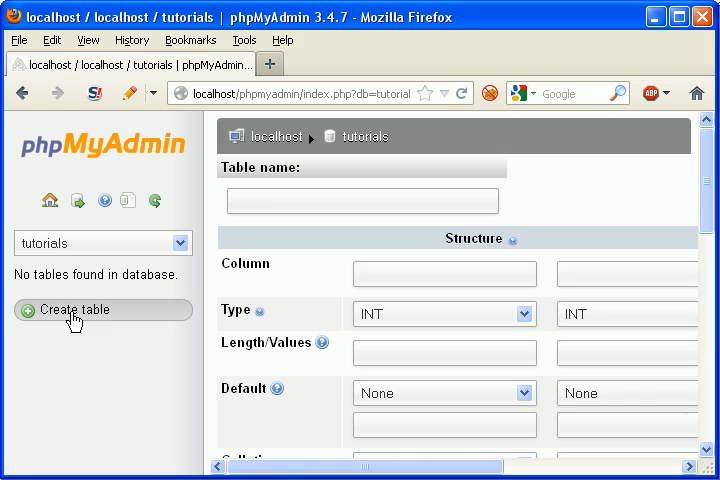
Step: Name the new table articles and its first column id with data type BIGINT
click(362, 200)
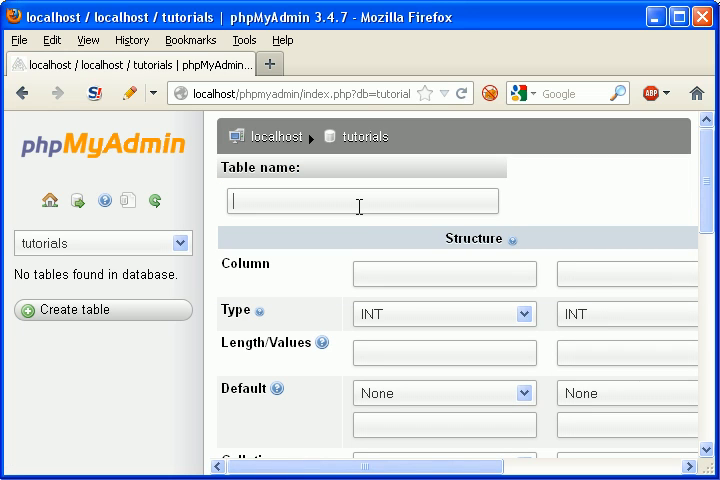
text(articles)
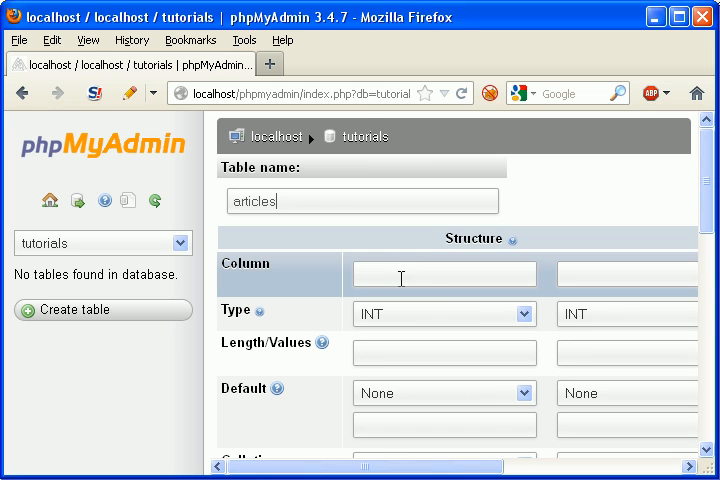
text(id)
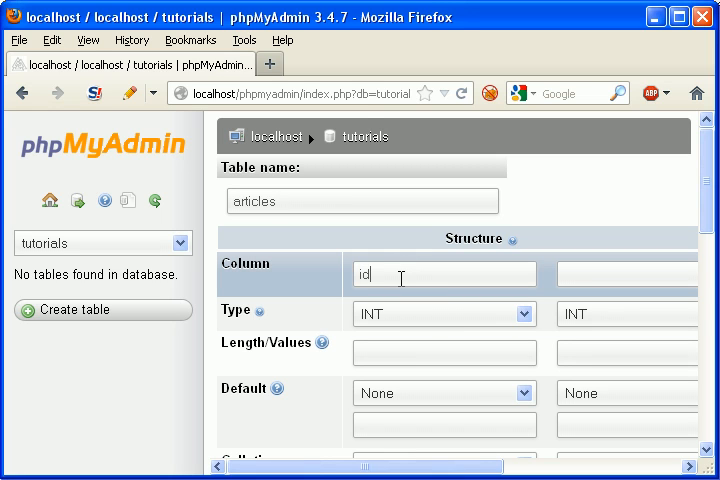
click(444, 314)
text(225)
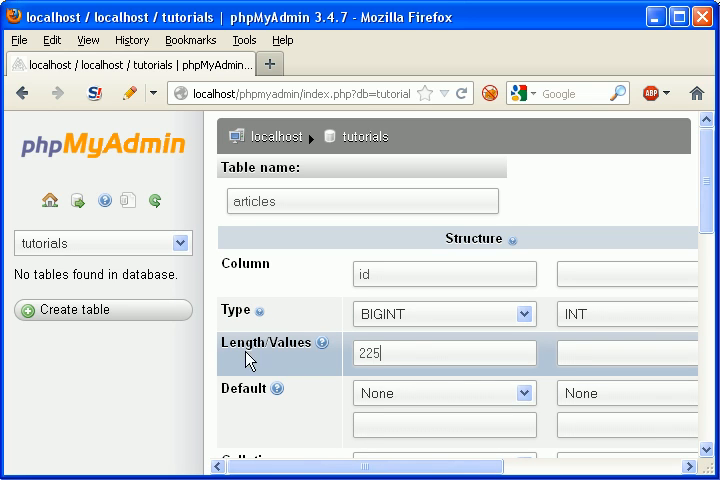
Step: Make id the PRIMARY index with AUTO_INCREMENT and save the articles table
scroll(down, 3)
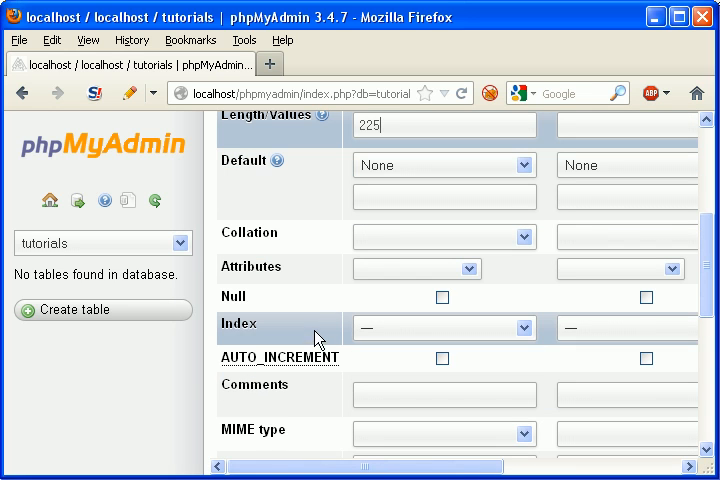
click(444, 328)
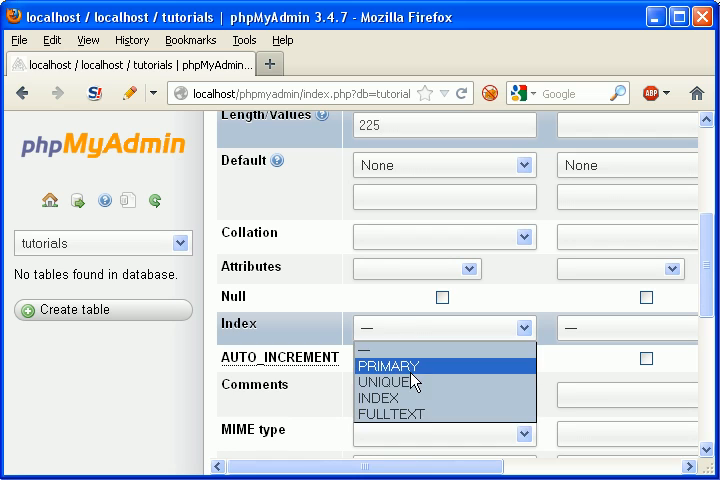
click(390, 366)
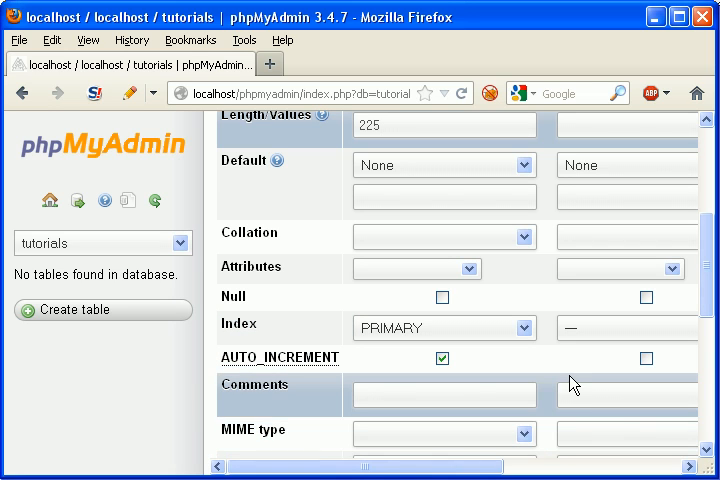
click(412, 412)
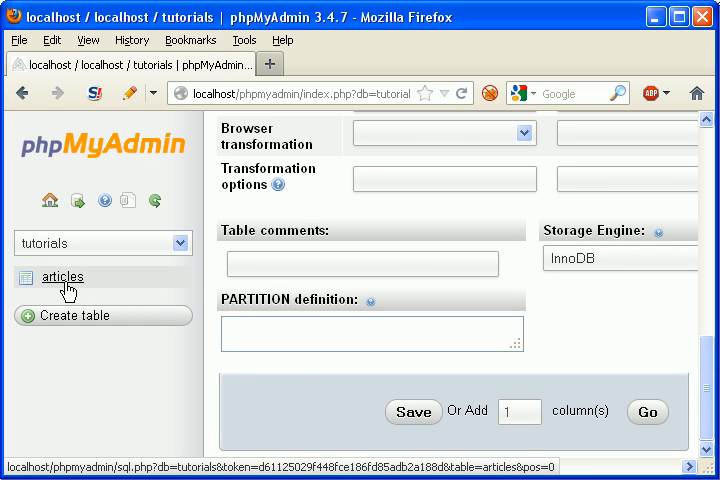
Step: From the articles Structure view, start adding 3 new columns after id
click(62, 276)
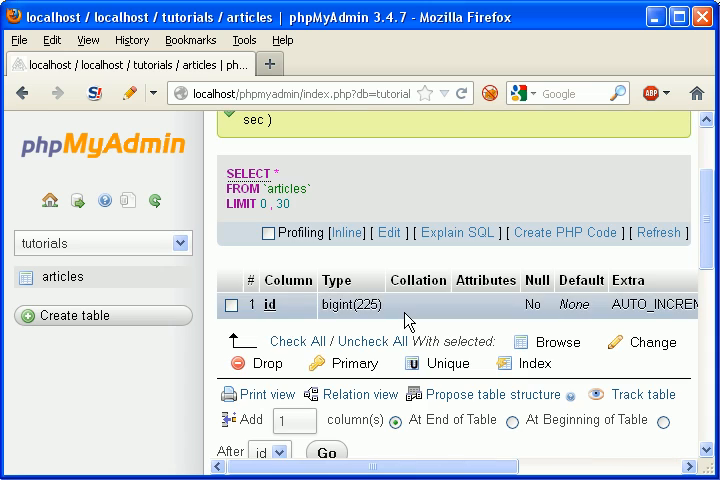
text(3)
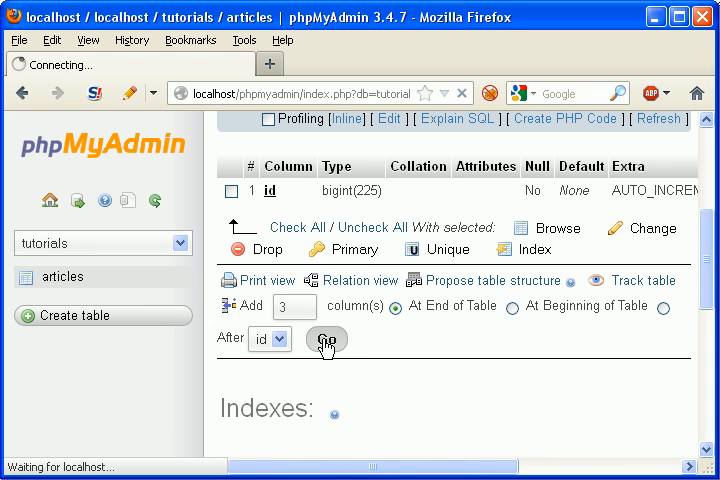
click(326, 340)
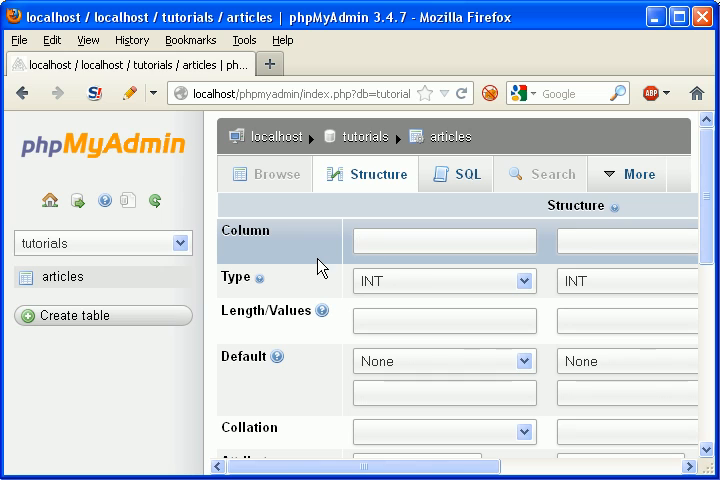
Step: Define a title column of type VARCHAR
text(title)
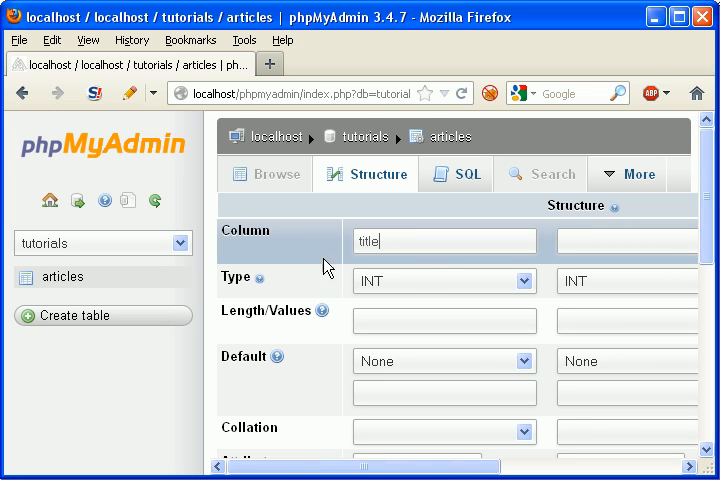
click(444, 280)
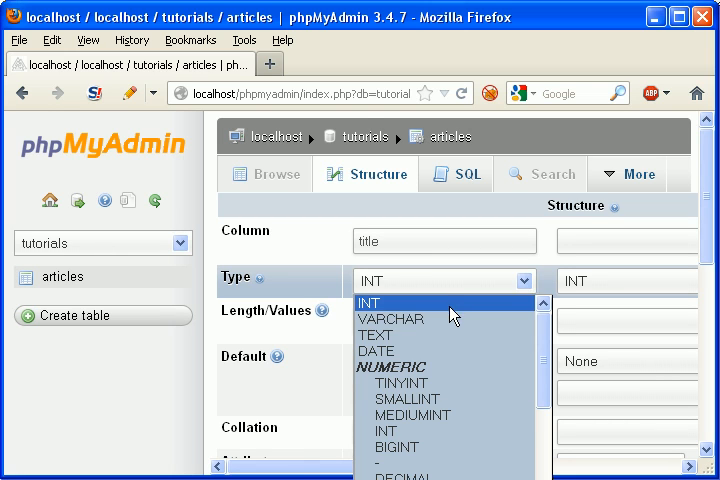
click(390, 320)
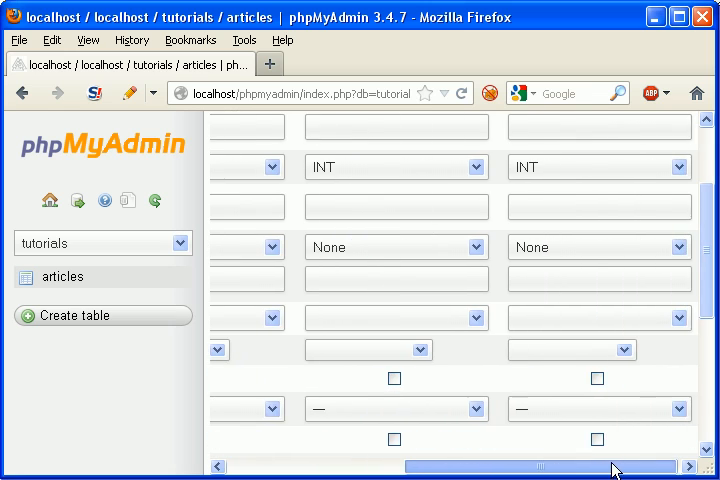
scroll(up, 3)
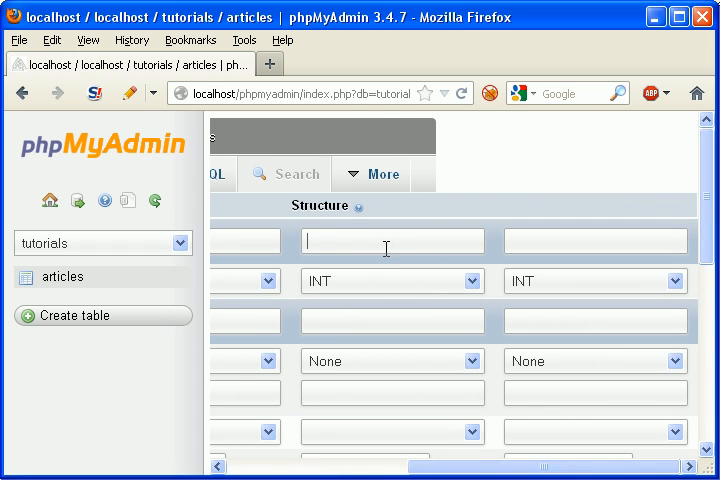
Step: Define voteup and votedown columns as BIGINT with length 225
text(v)
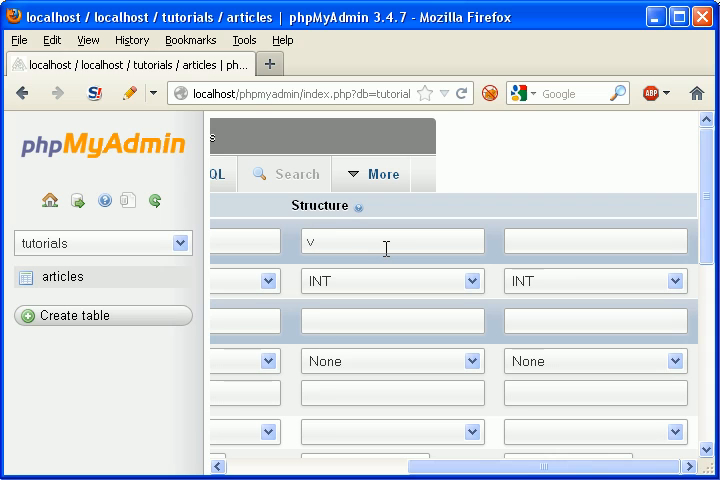
text(voteup)
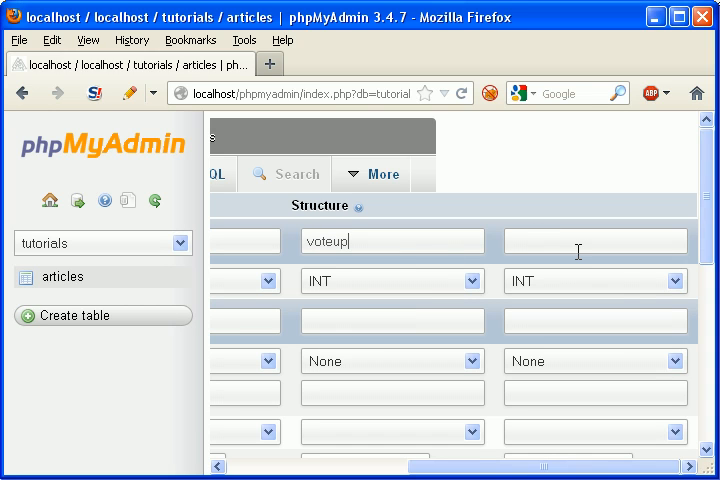
text(votedown)
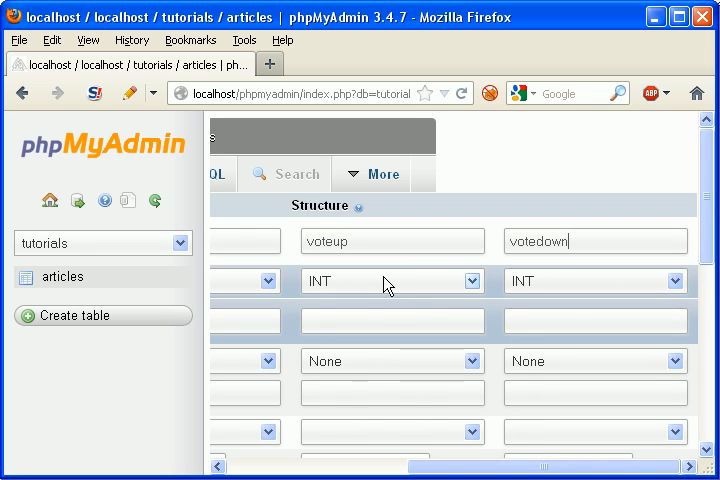
click(392, 280)
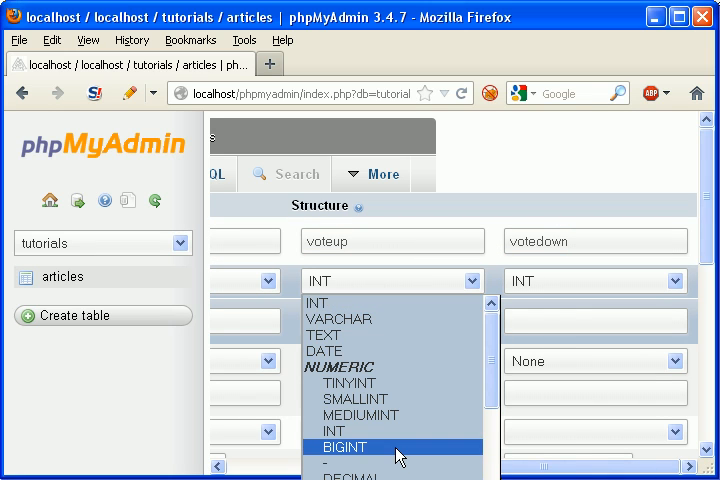
click(344, 448)
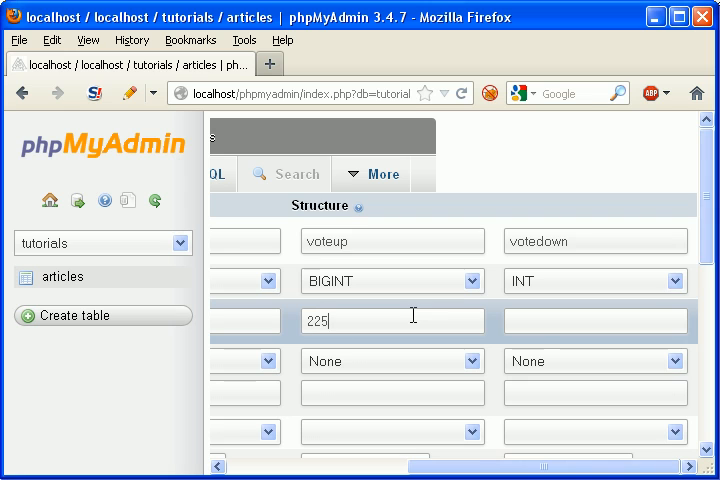
click(596, 280)
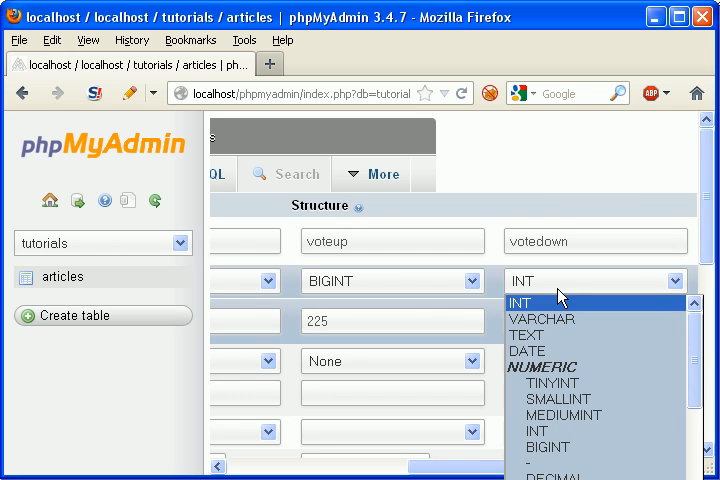
mouse_move(576, 400)
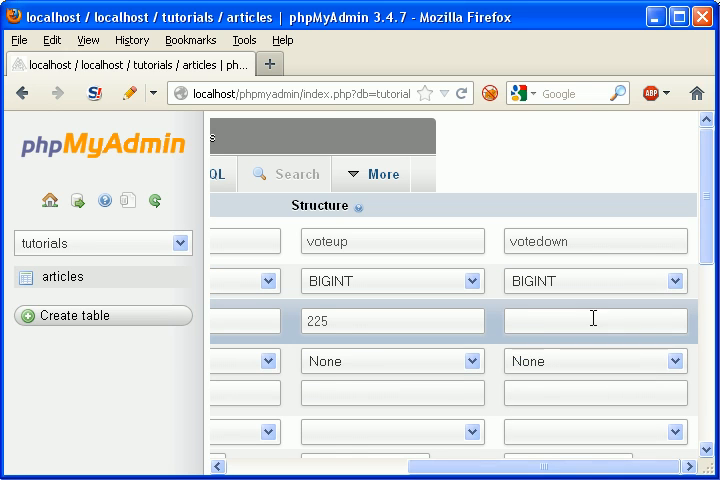
scroll(down, 3)
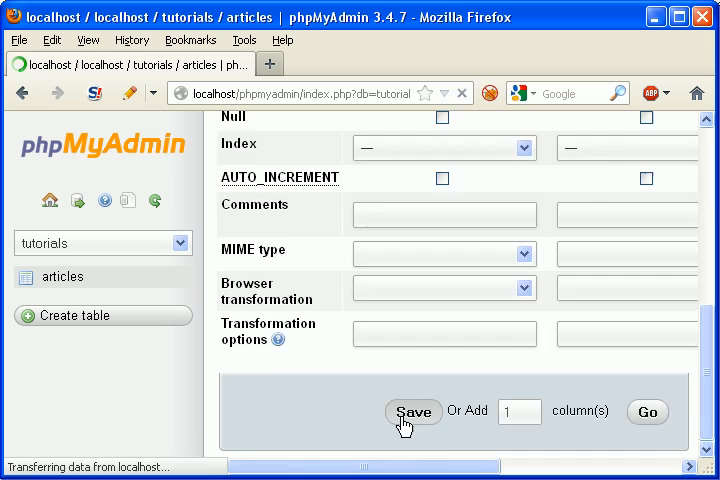
Step: Save the three new columns to the articles table
click(412, 412)
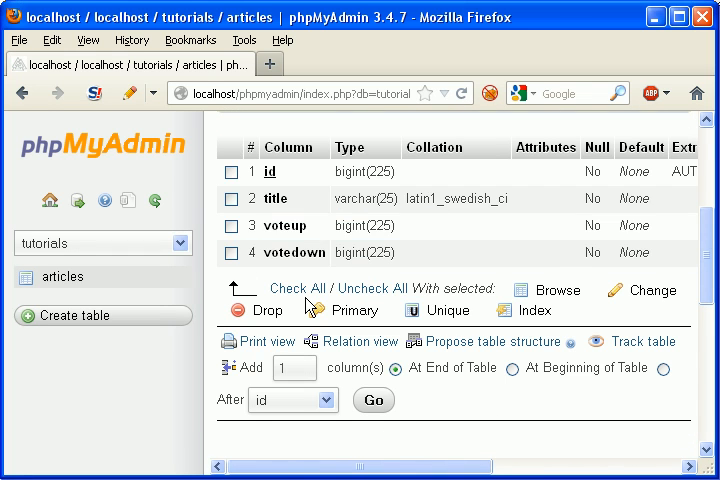
click(374, 400)
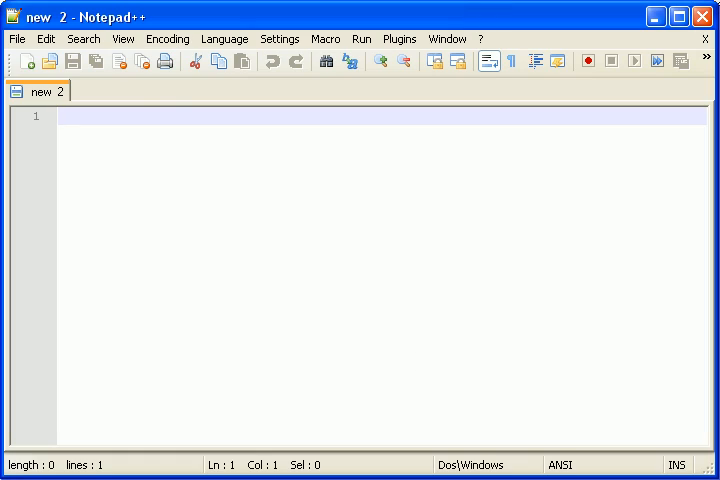
Step: Save the blank document as index.php in the tutorials folder under htdocs
click(16, 38)
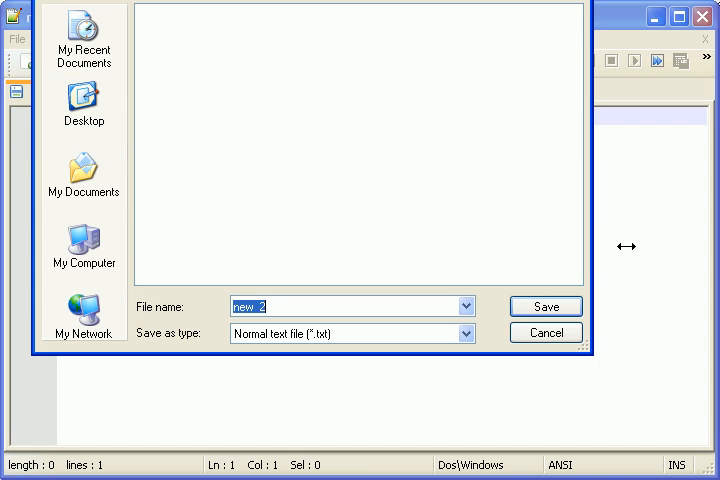
text(index.)
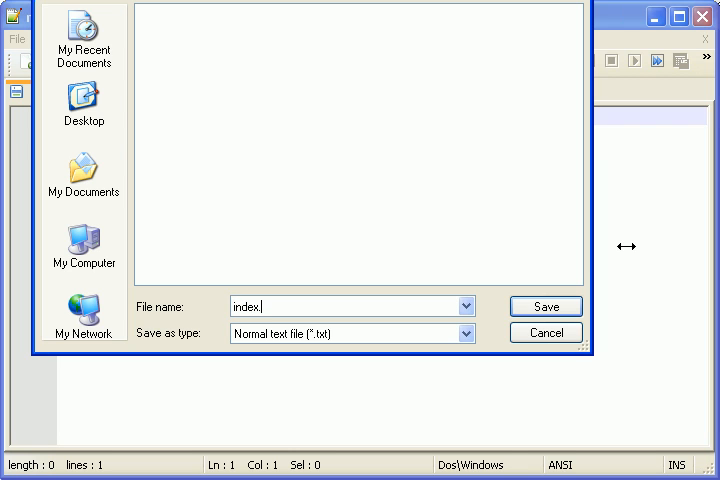
click(544, 306)
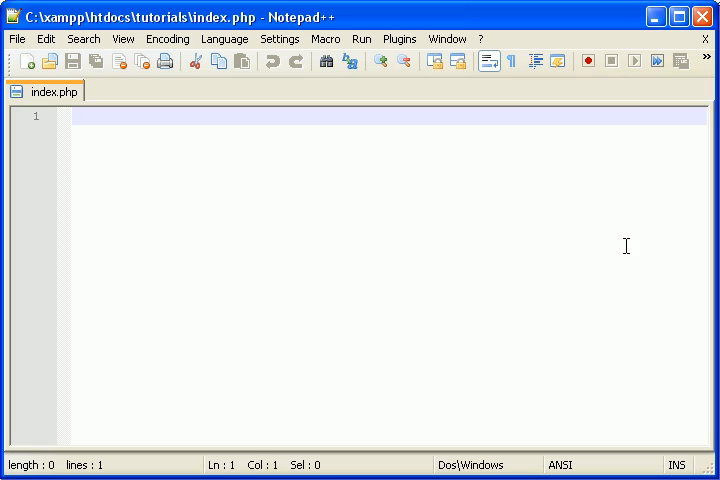
Step: Write the PHP tag and a try block creating a PDO mysql connection to localhost tutorials as root
text(<?p)
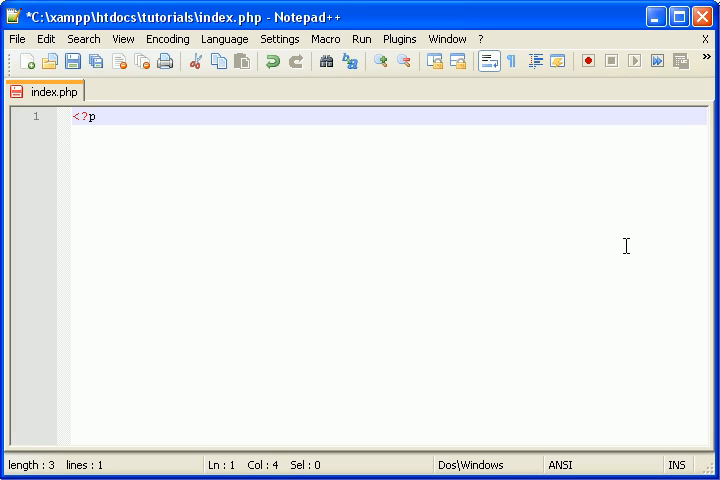
text(hp)
text(?>)
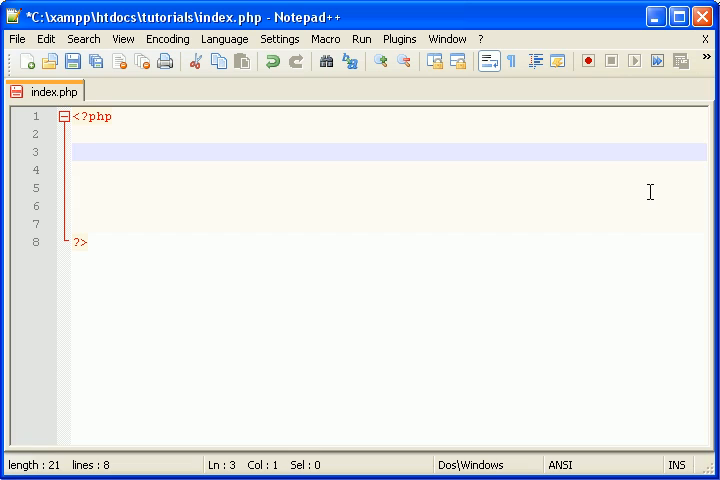
text(try {)
click(390, 170)
text($dbh)
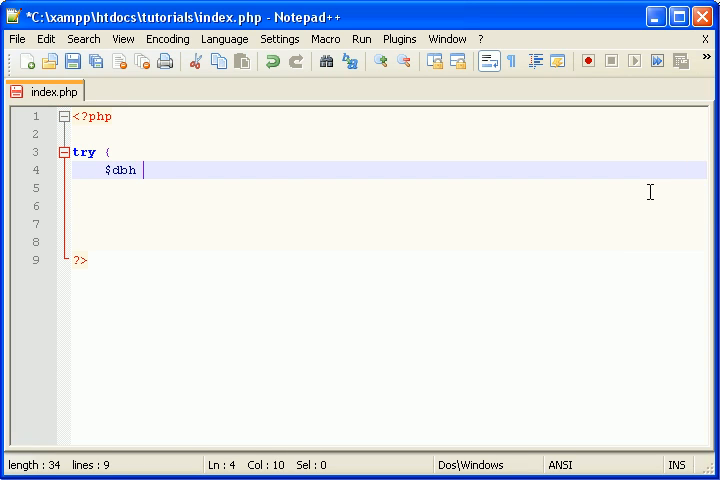
text(= new PDO("my)
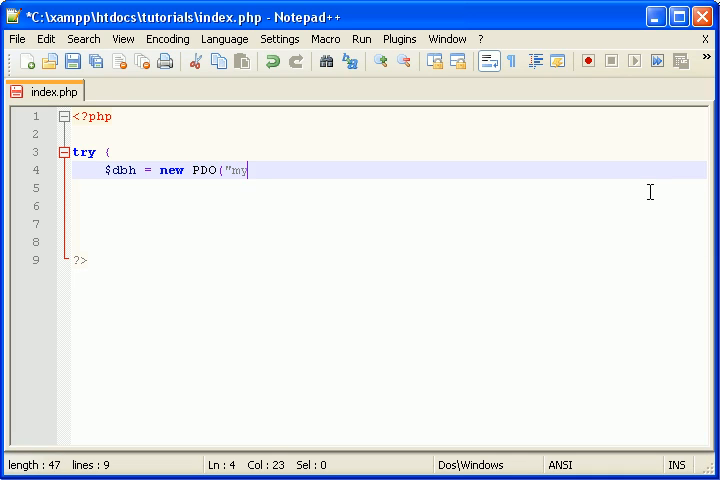
text(sql:host=1)
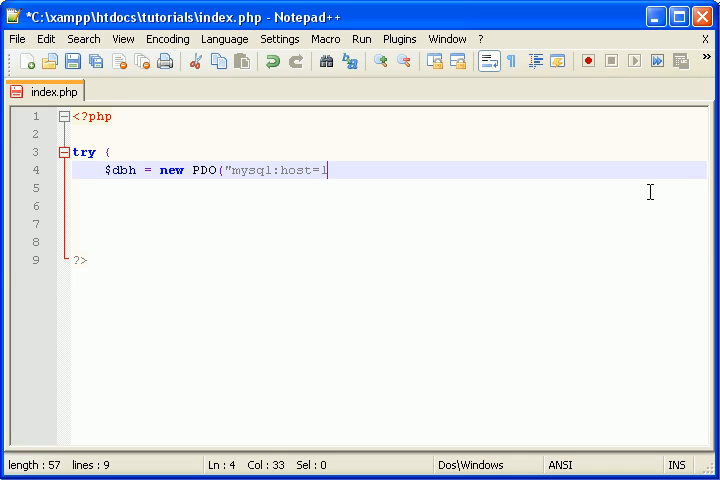
text(ocalhost;)
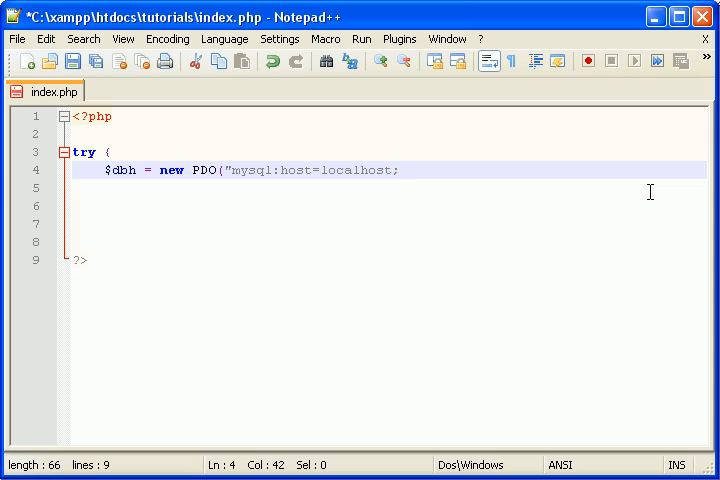
text(db)
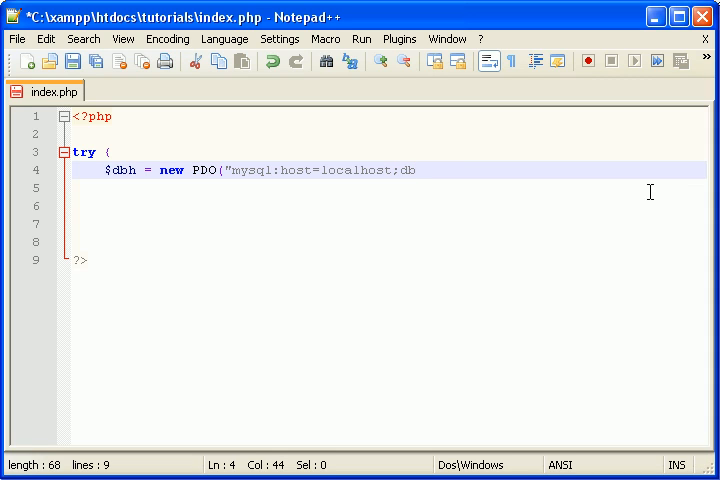
text(name=tutorials)
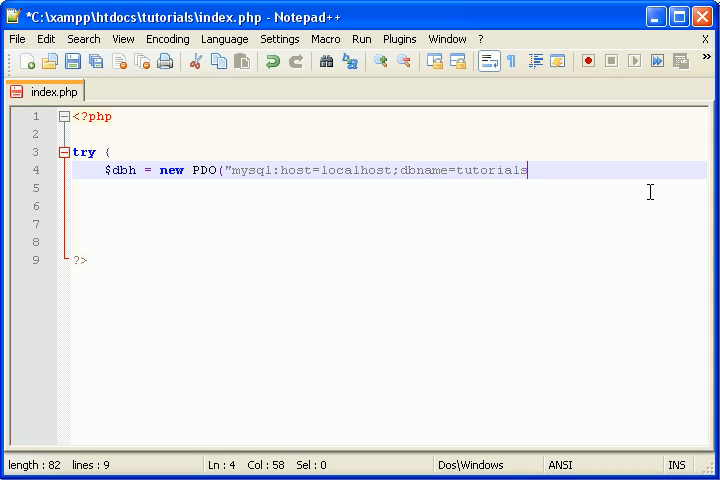
text(, "roo)
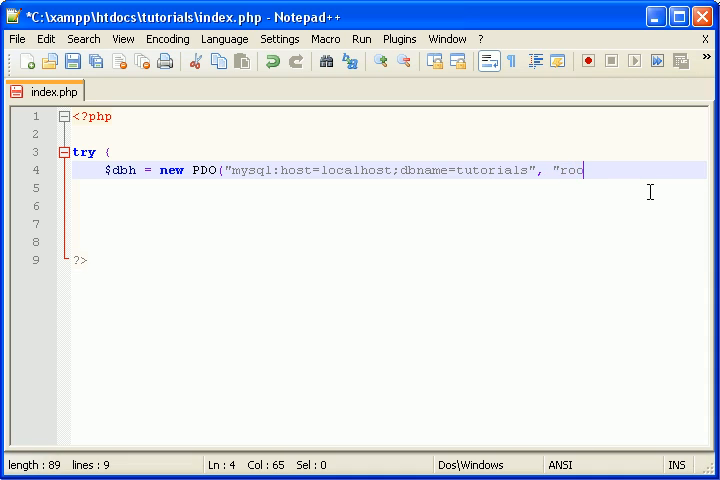
text(t")
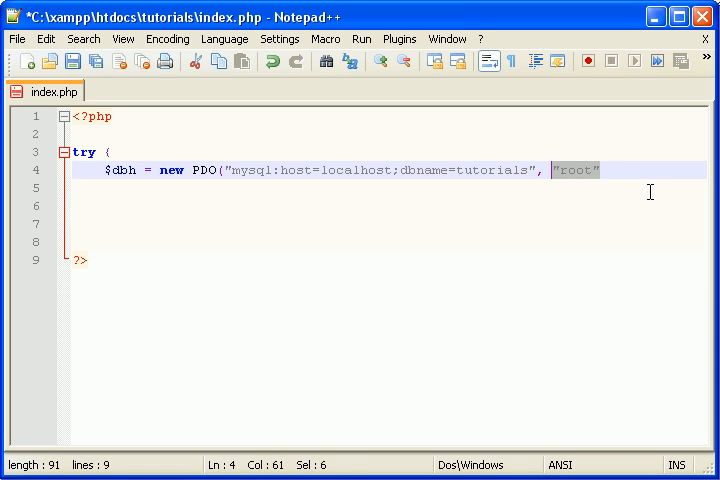
text(, ")
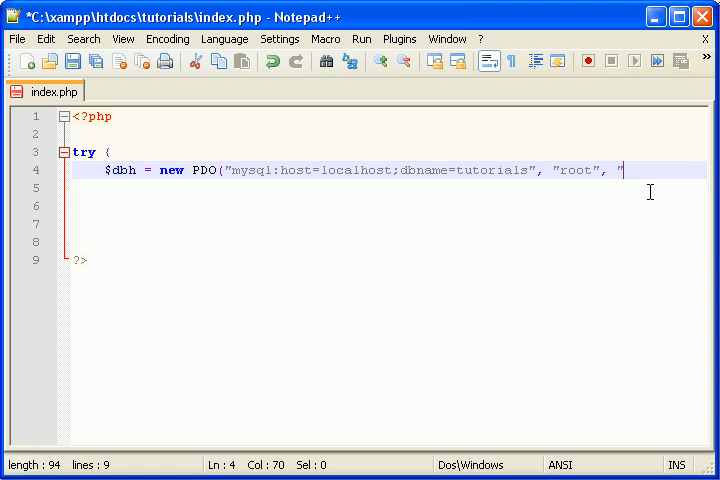
text(");)
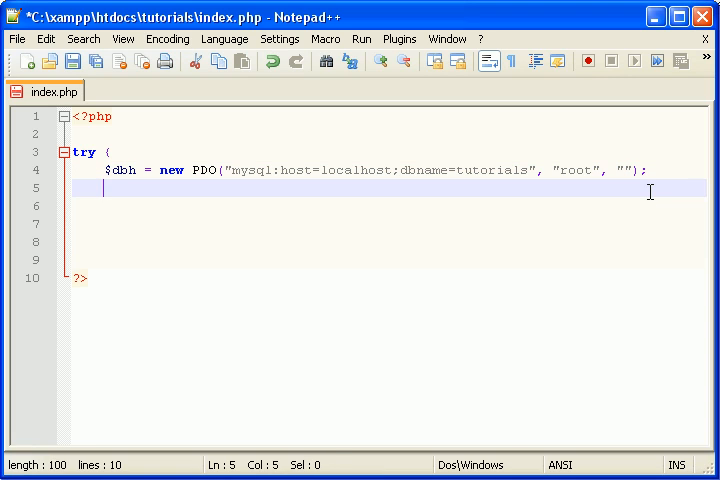
Step: Add a PDOException catch echoing $e->getMessage() and save index.php
text(} catch ()
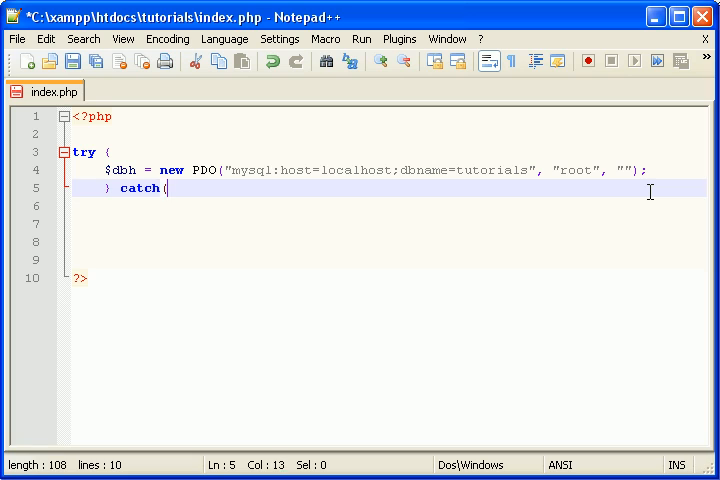
text(PDOException $e) {)
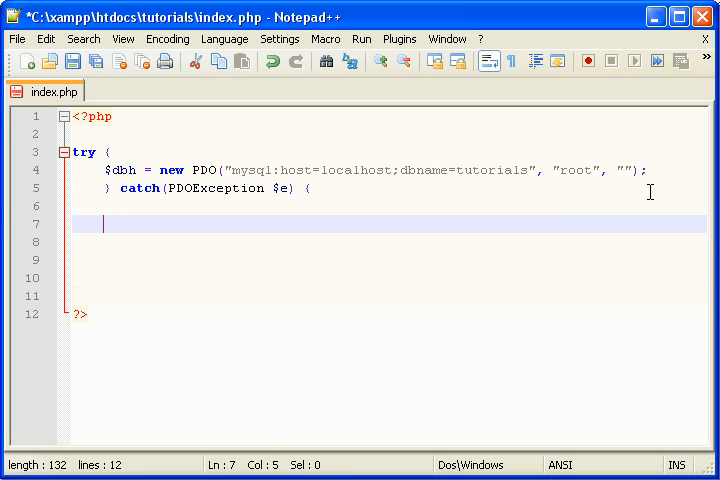
text(echo $)
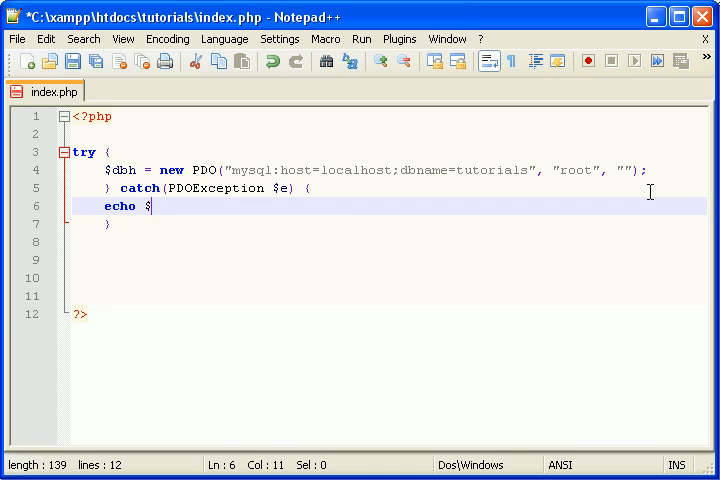
text(e->)
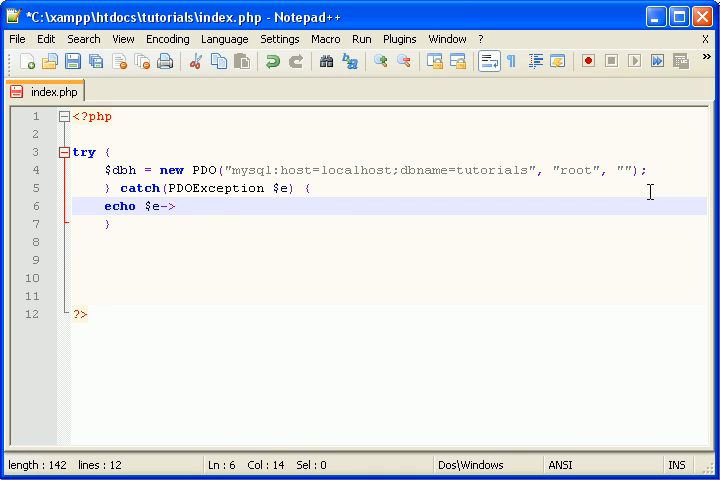
text(getMessage();)
click(390, 242)
text(})
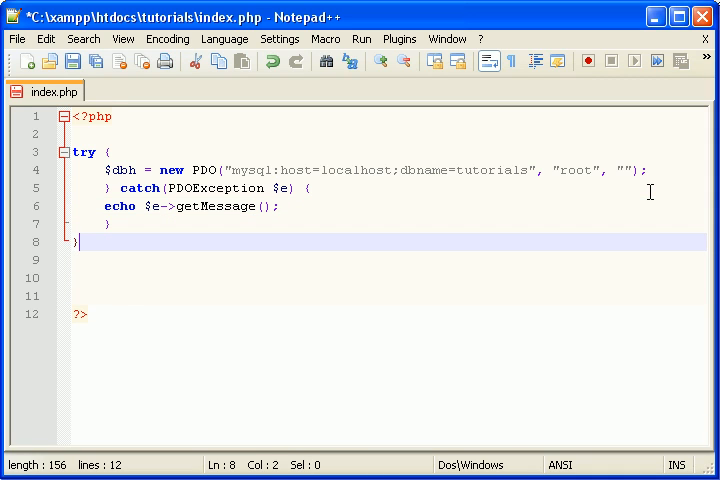
mouse_move(614, 194)
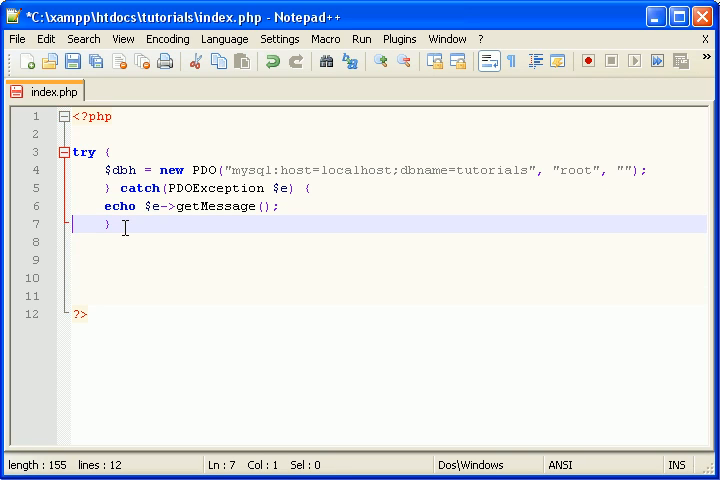
key(Enter)
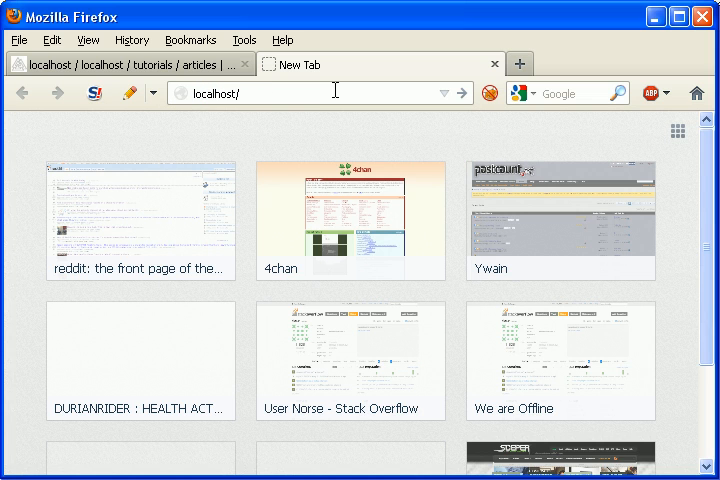
Step: Enter localhost/tutorials/index.php in a new Firefox tab's address bar
scroll(down, 3)
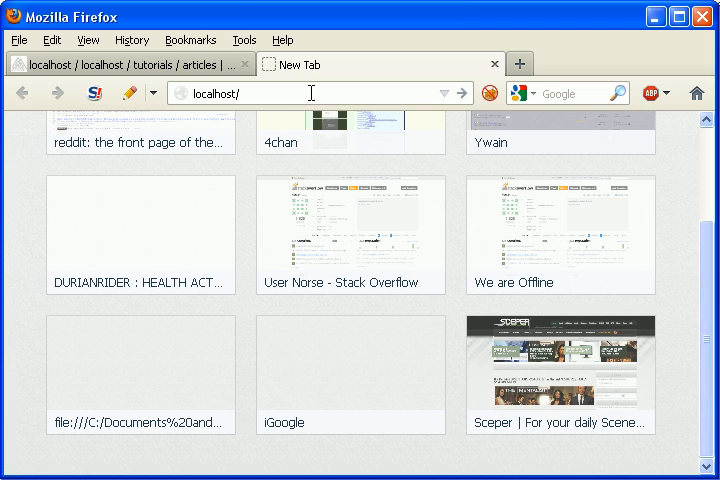
text(ind)
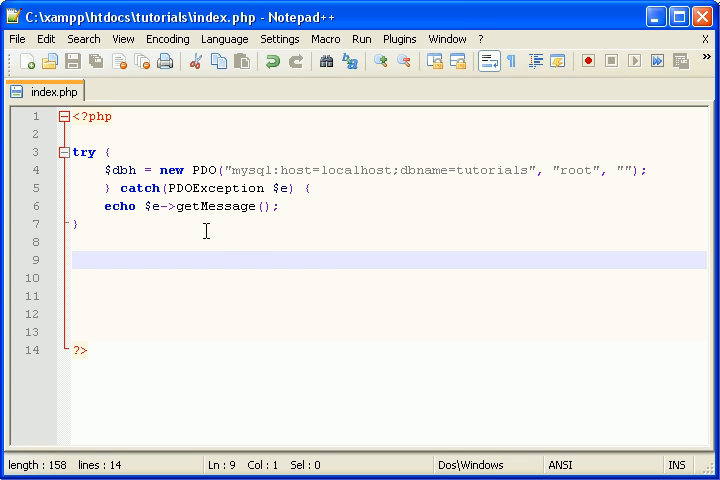
mouse_move(56, 220)
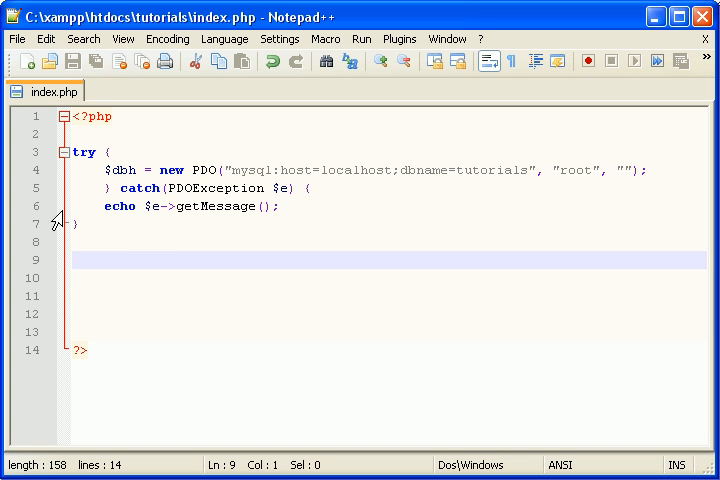
mouse_move(104, 294)
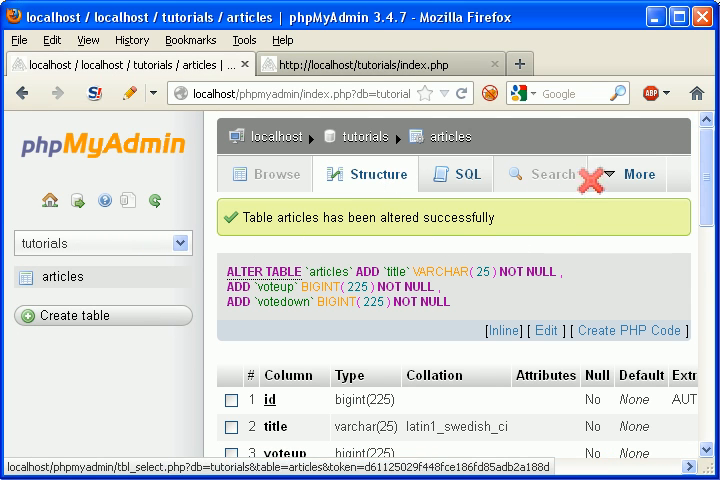
Step: Insert a new articles row titled The LOrd of the Rings
click(634, 174)
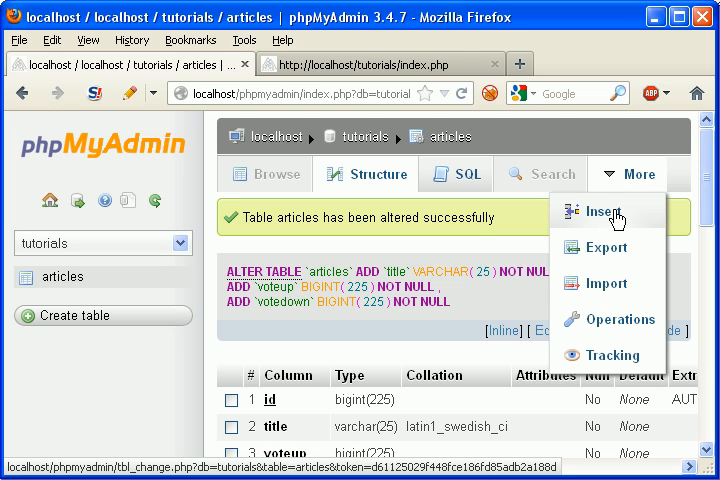
click(604, 212)
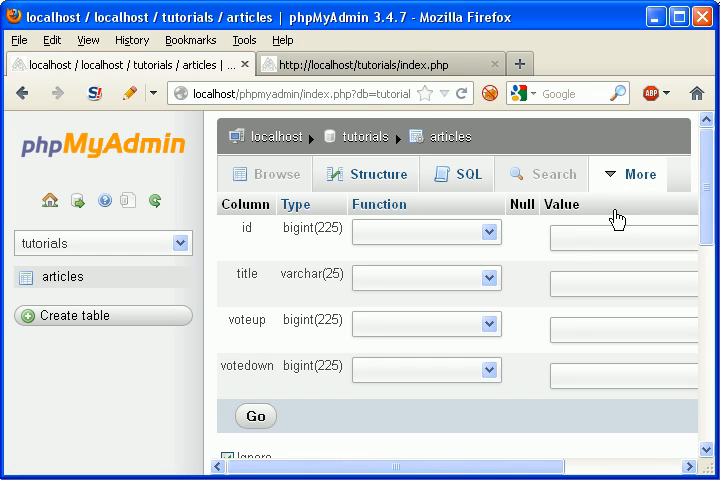
click(620, 288)
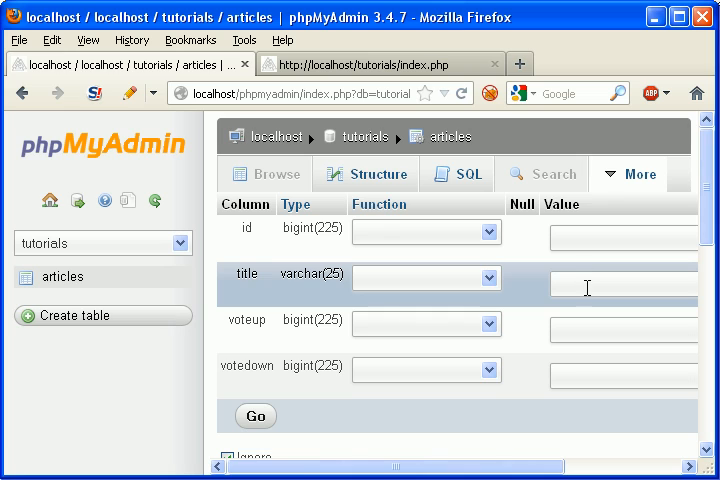
click(620, 288)
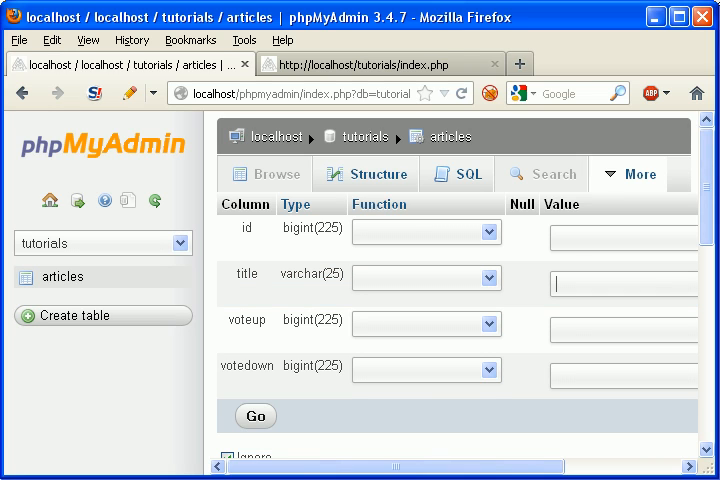
text(The LOrd of the R)
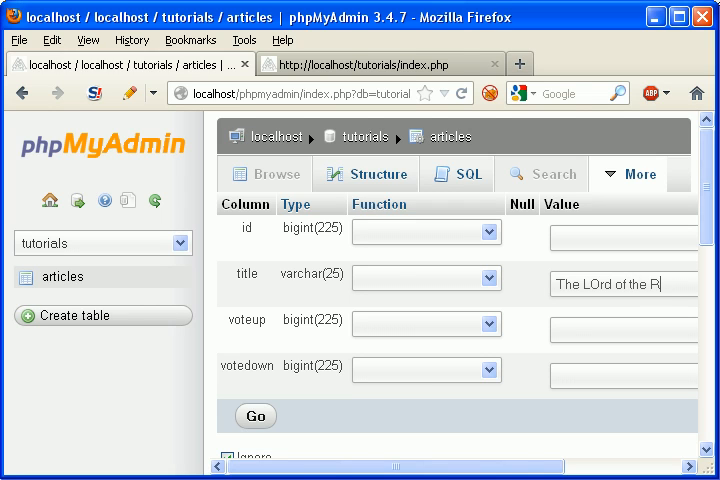
text(ings)
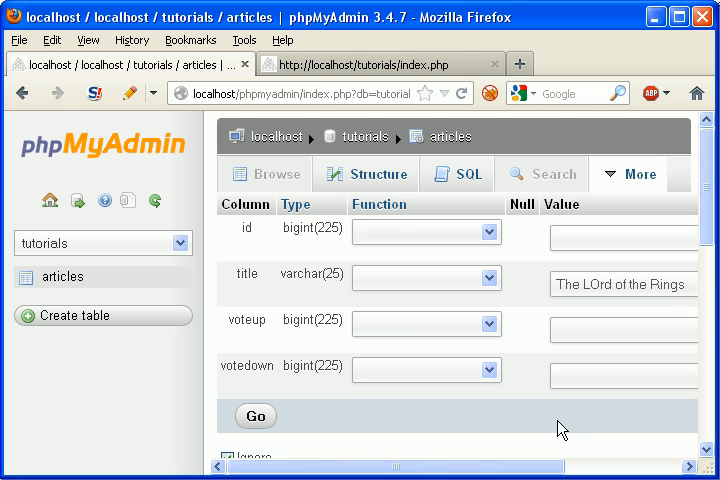
Step: Set voteup and votedown to 0 and save the row with Go
click(620, 372)
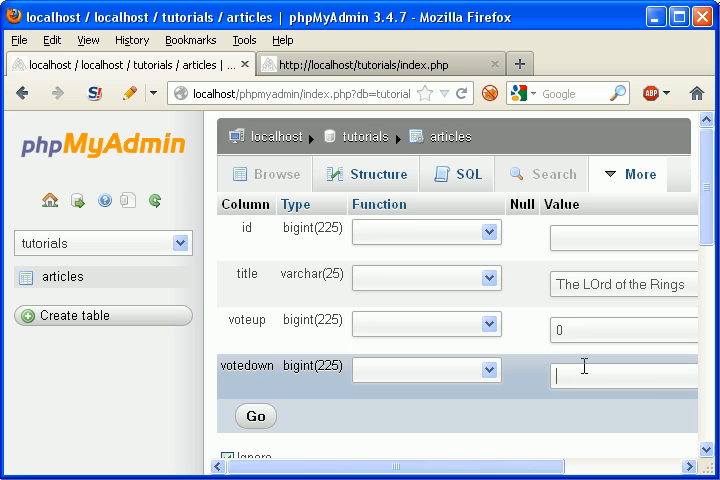
click(256, 416)
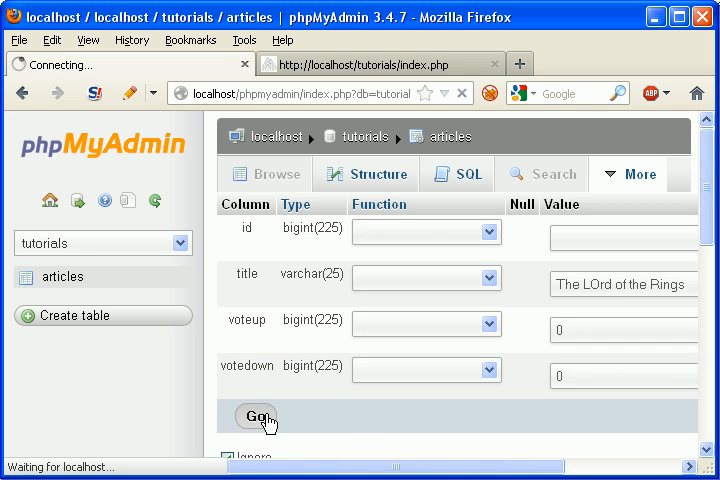
click(256, 416)
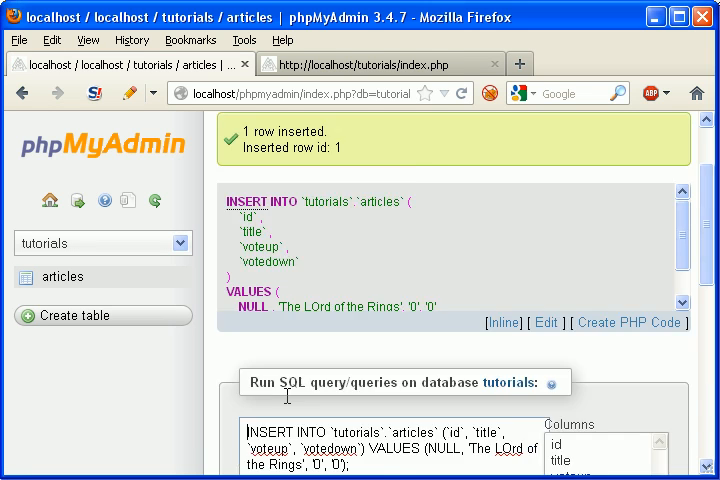
click(628, 174)
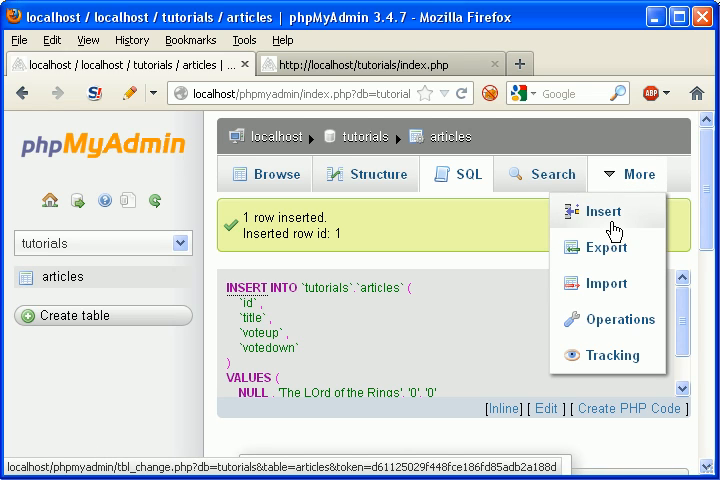
Step: Insert a row titled The Godfather with 0 votes up and down
click(600, 212)
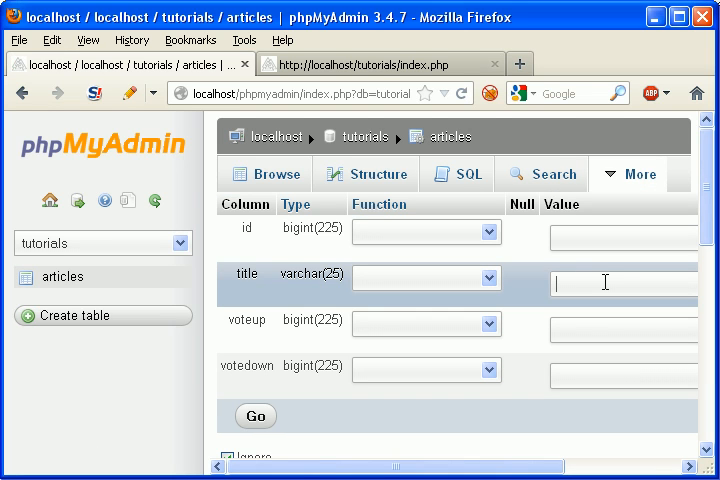
text(Th)
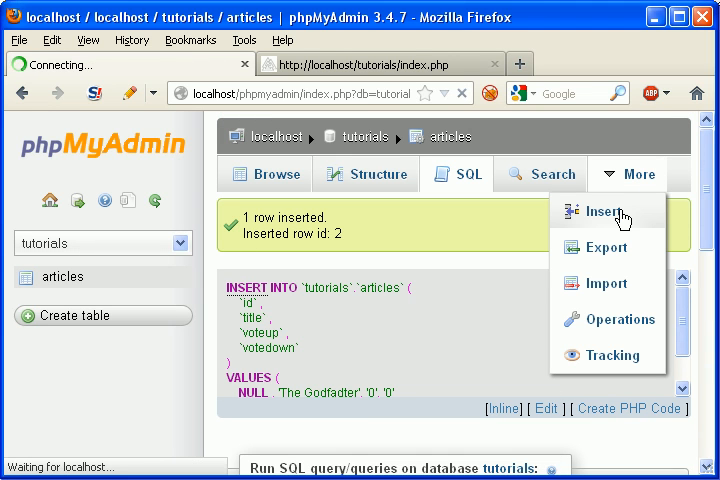
click(604, 210)
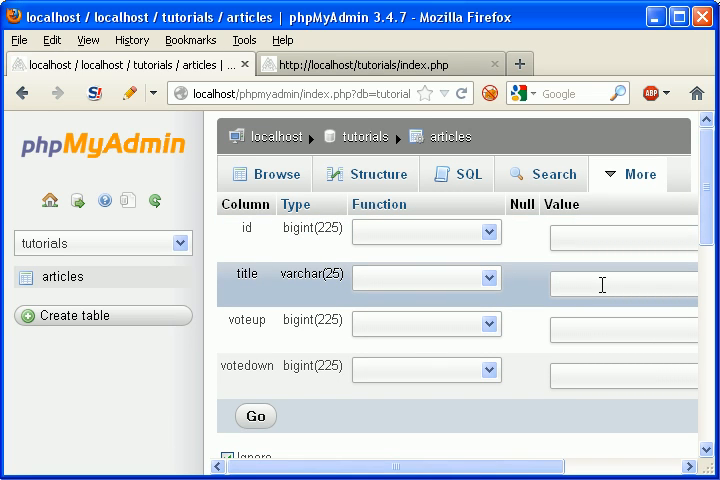
Step: Insert a row titled Brokeback Mtn with 0 votes and return to Notepad++
click(620, 284)
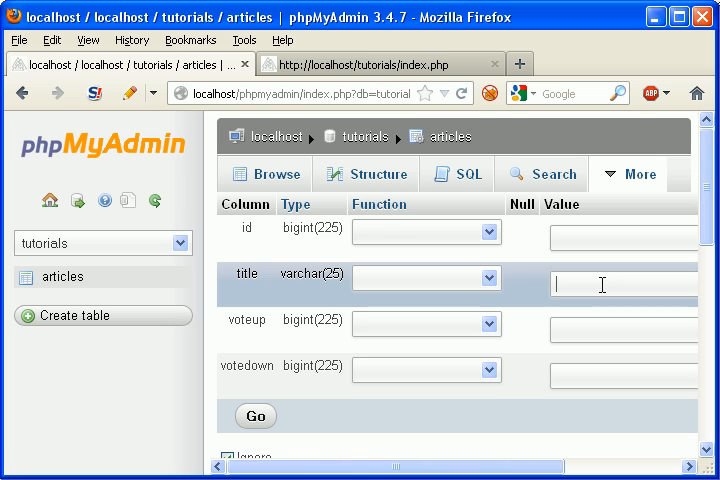
text(Broke)
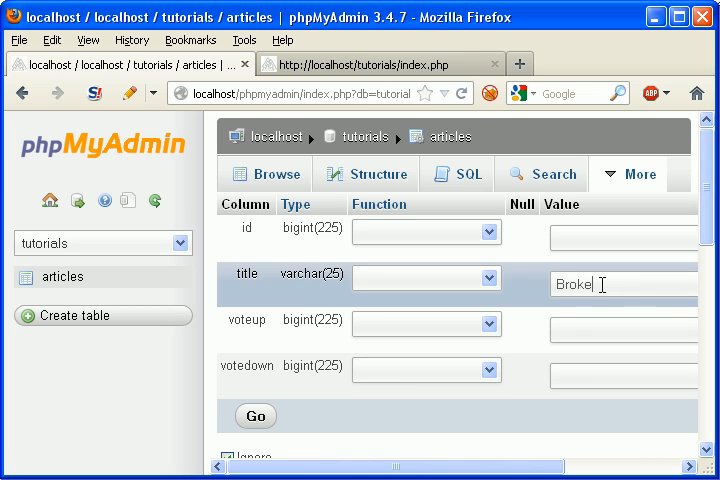
text(back Mtn)
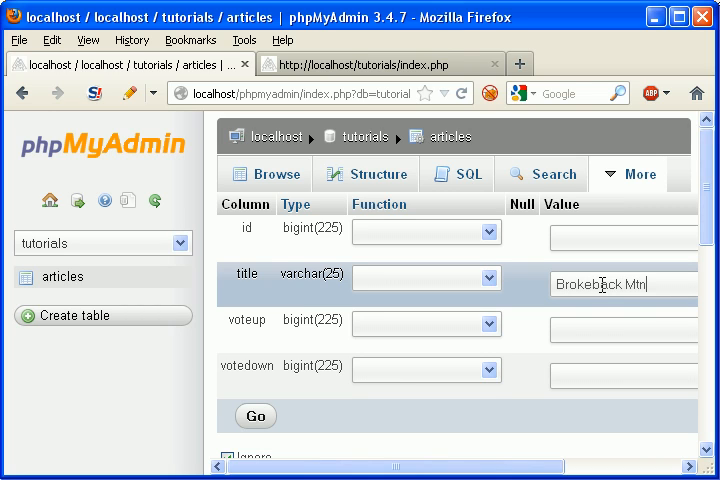
click(620, 324)
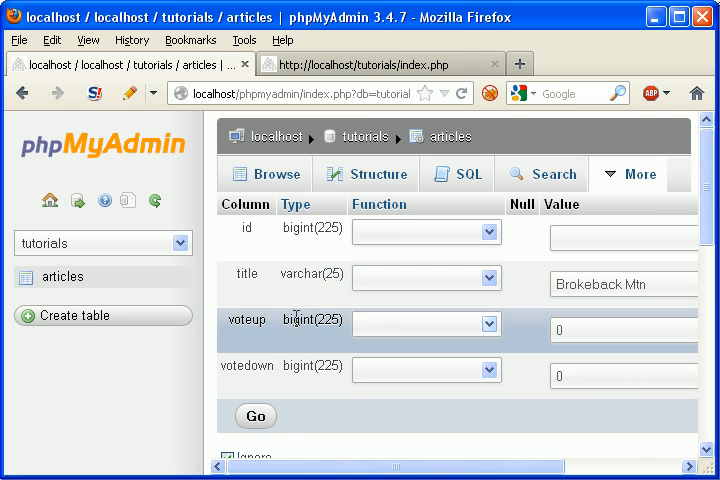
click(256, 416)
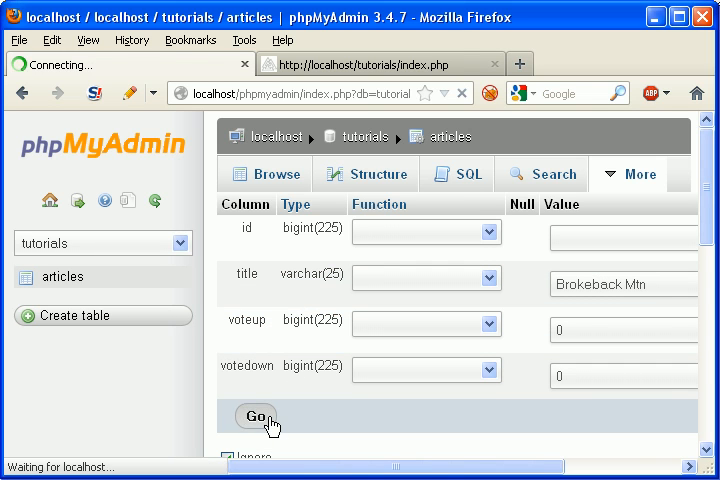
click(256, 416)
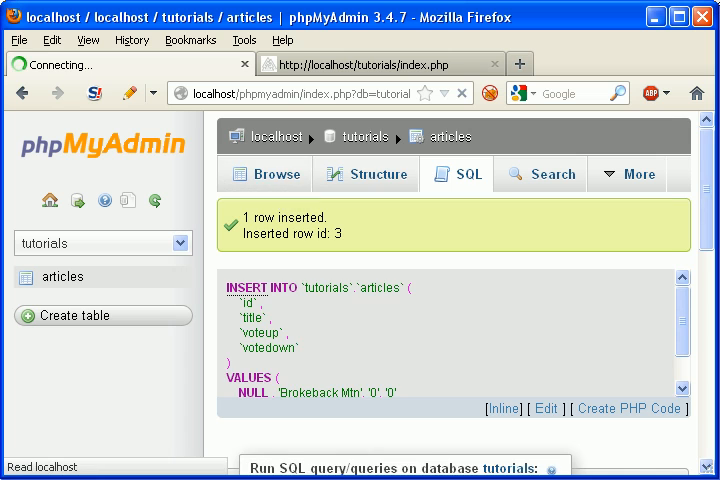
click(264, 172)
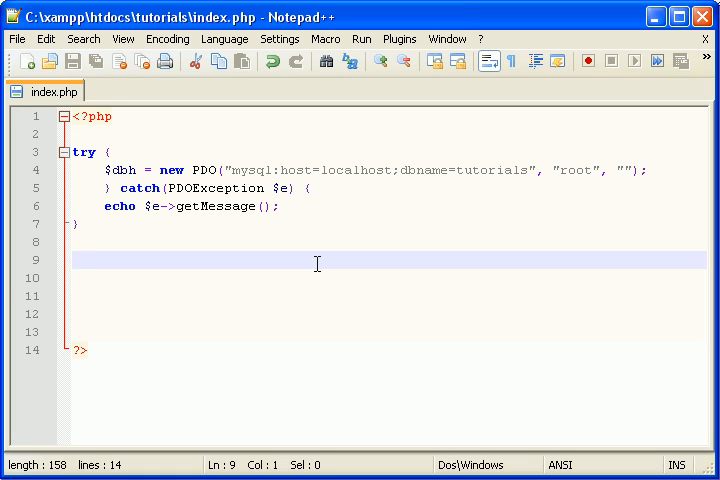
Step: Define $query = "SELECT * FROM `articles`";
text($query = "S)
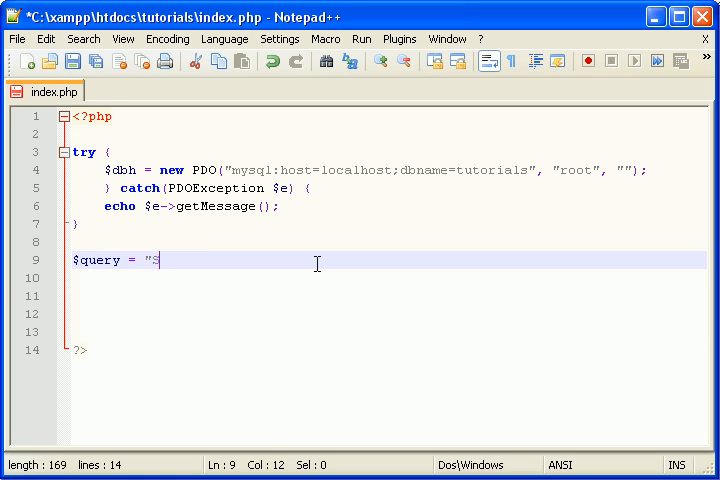
text(ELECT * FROM `arti)
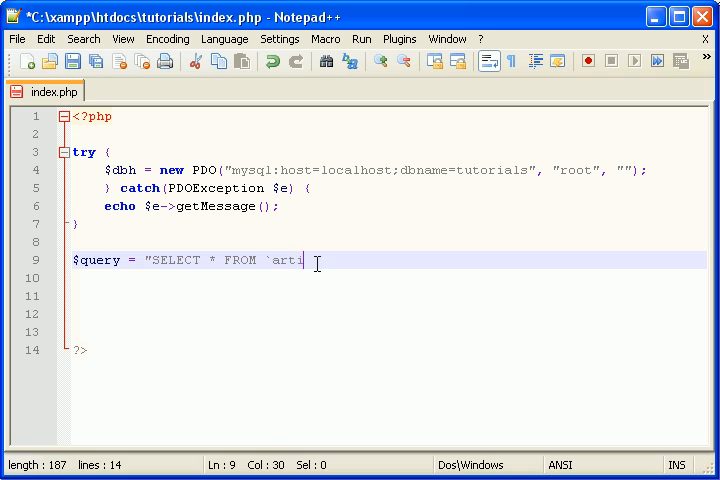
text(cles`";)
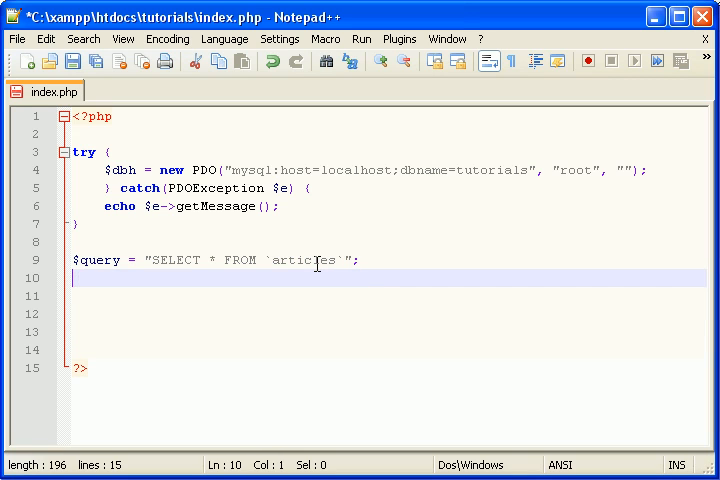
Step: Prepare the query with $stmt = $dbh->prepare($query); and call $stmt->execute();
text($stmt-)
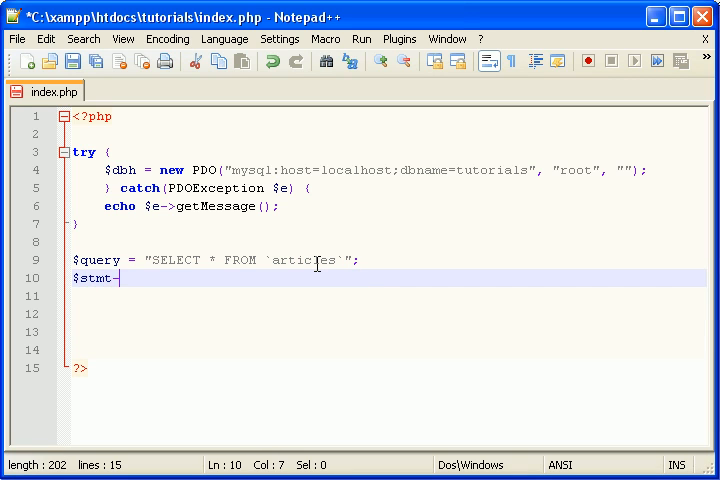
text(>prepare)
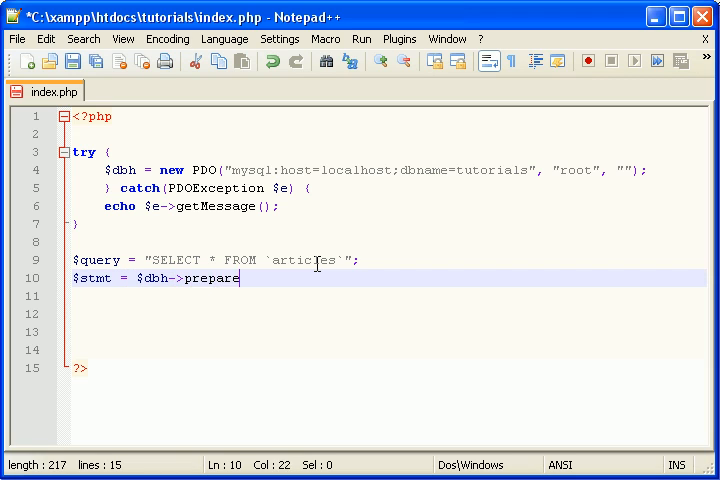
text(($query);)
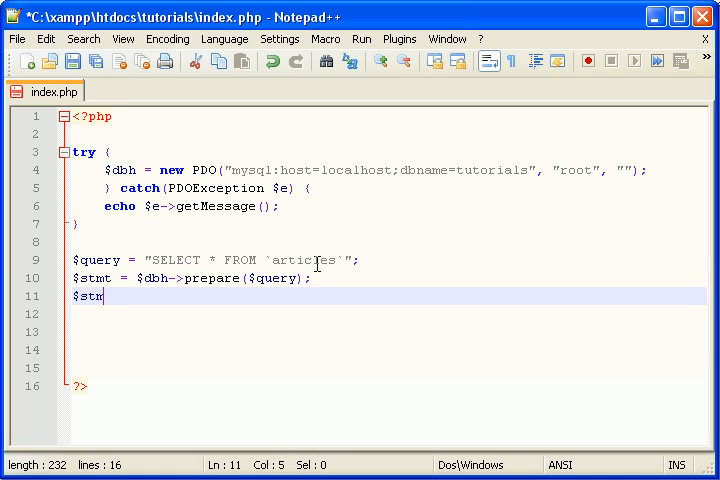
text(t->execute)
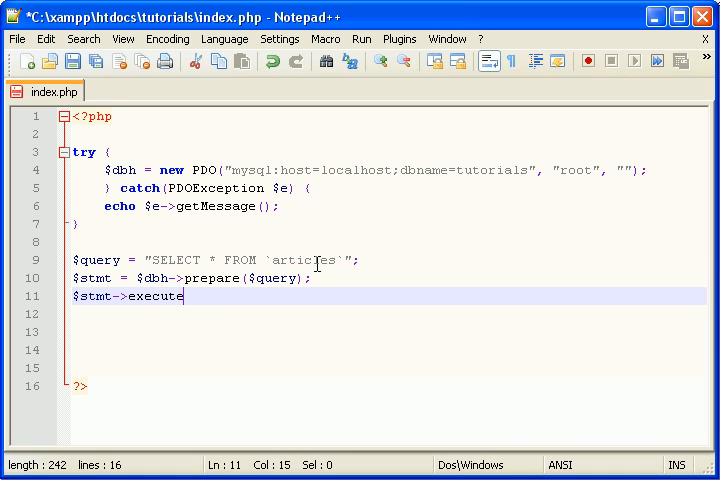
text(();)
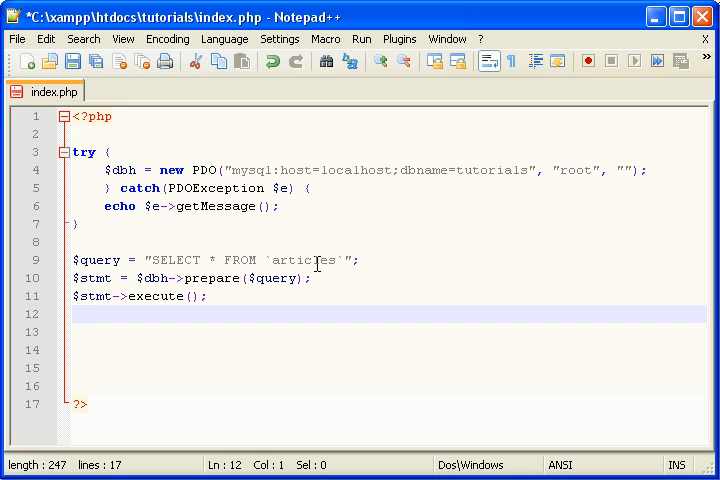
Step: Echo the opening <table border='1' cellpadding='5'> tag
text(echo)
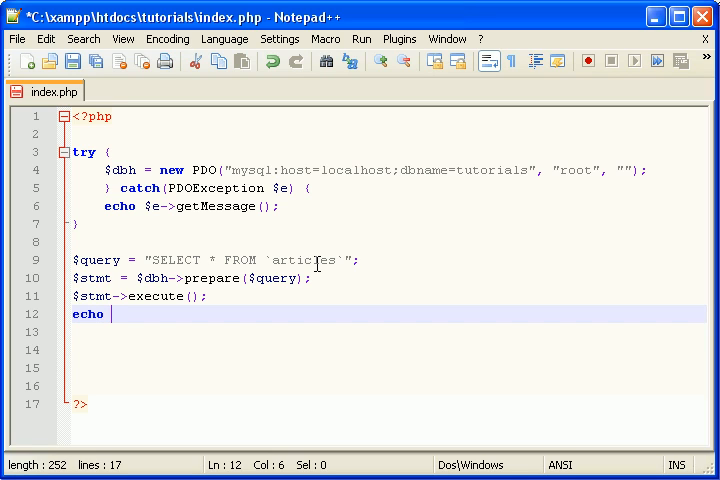
text("<table bor)
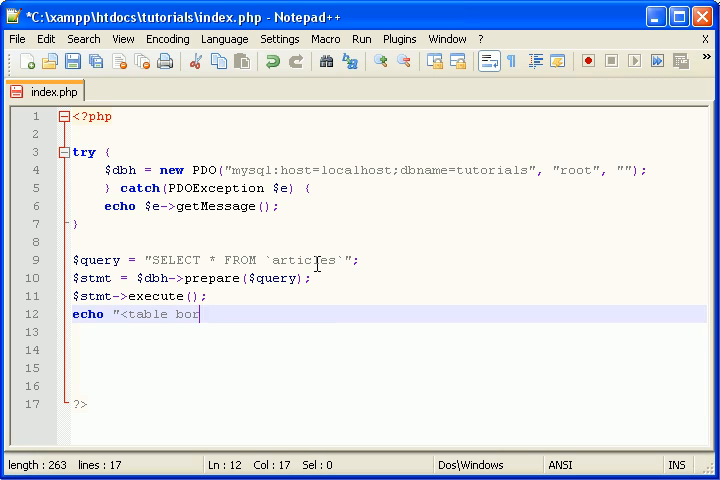
text(der='1')
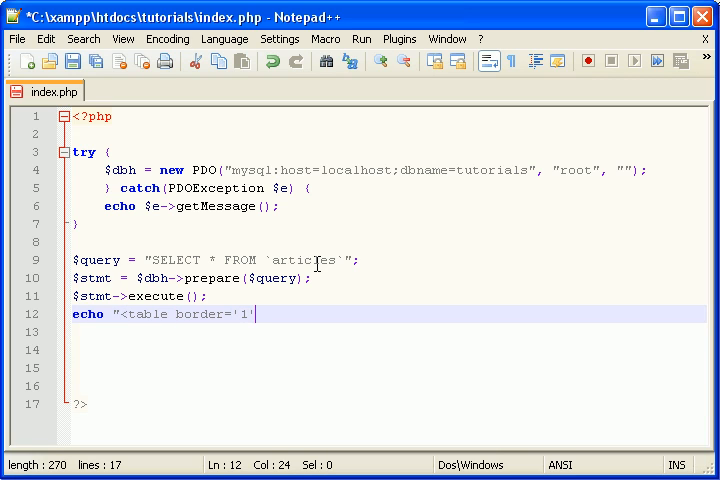
text(cellpadding)
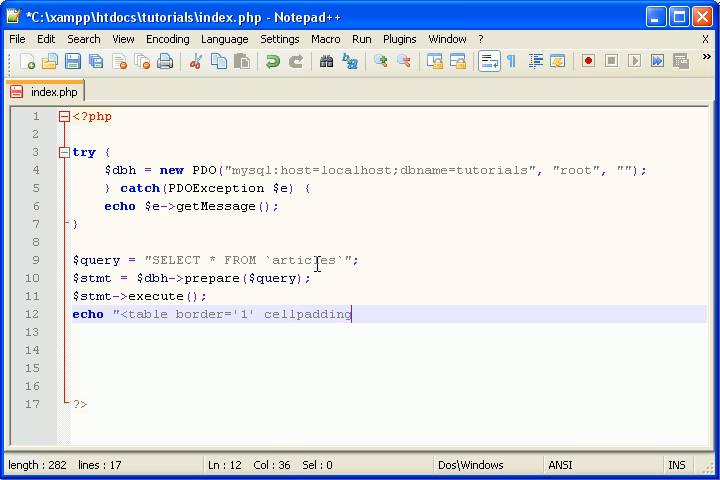
text(='5'>";)
click(388, 332)
text(echo)
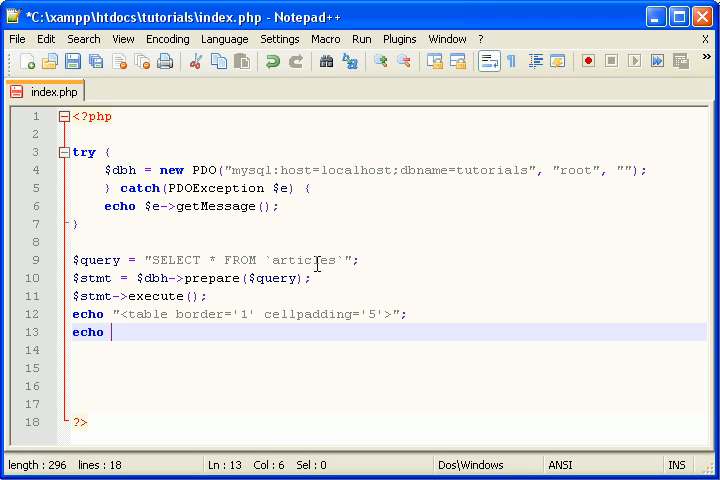
text(")
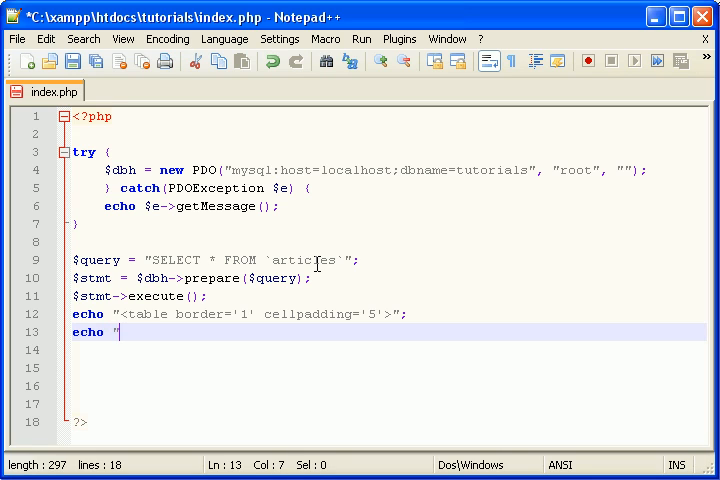
Step: Echo a header <tr> with Title and Rating <td> cells
text(<tr>)
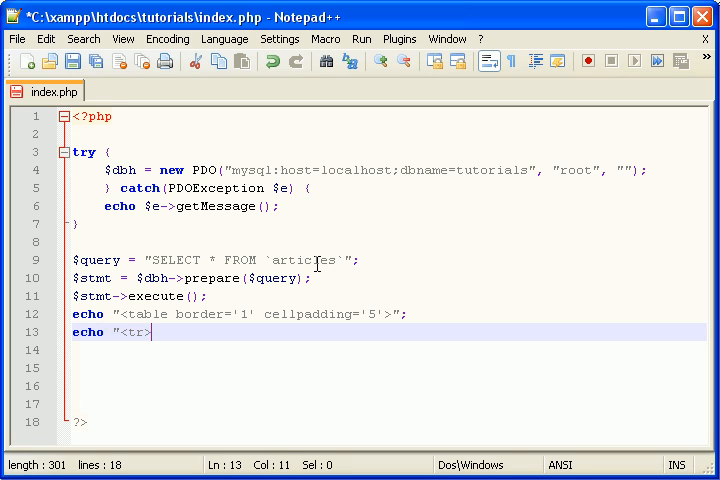
text(Title)
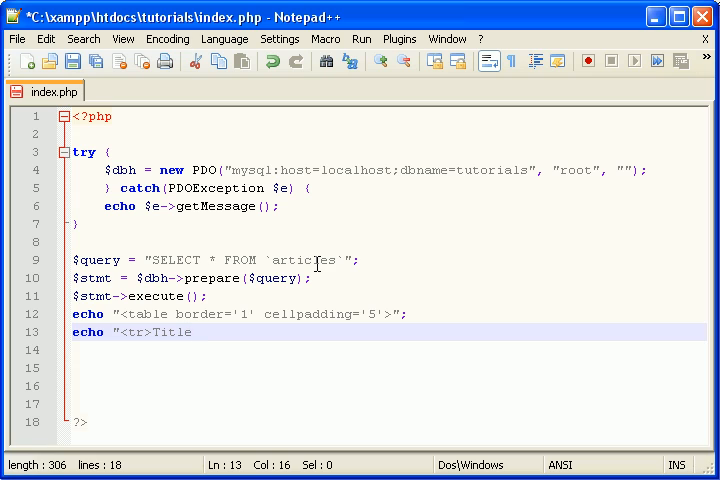
key(BackSpace)
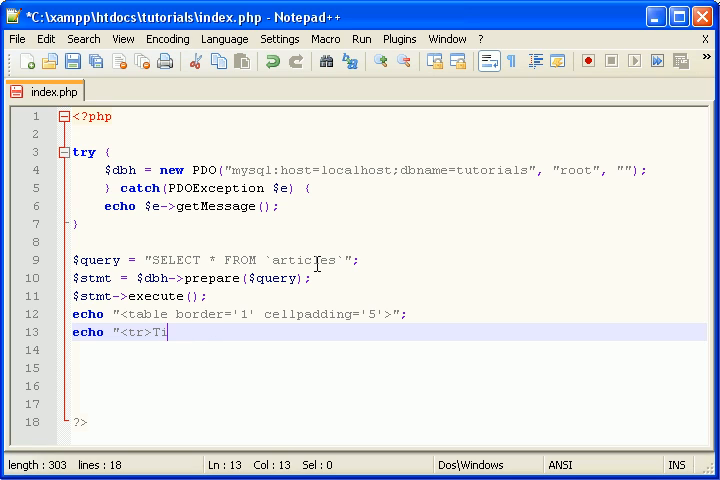
text(<td>Titl)
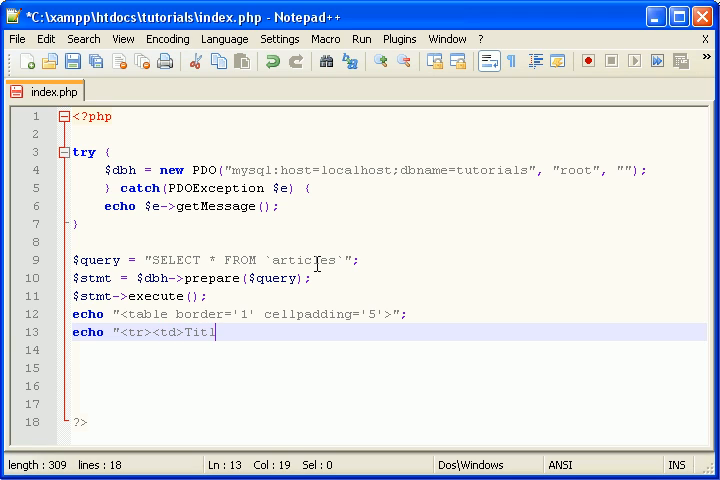
text(e</td><)
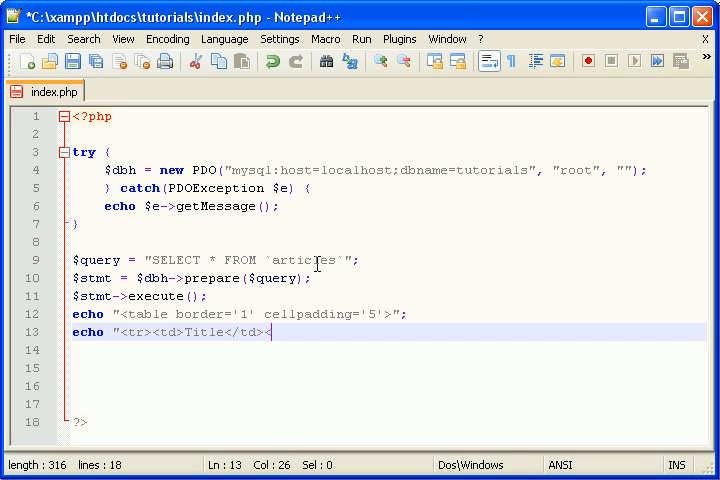
text(td)
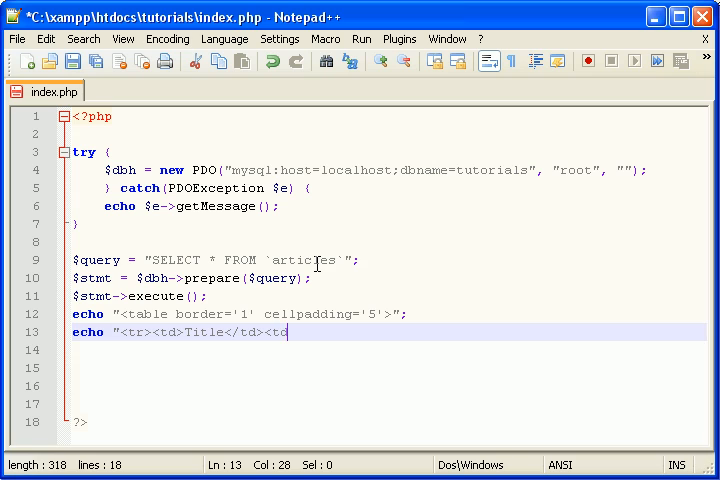
text(Rating</td>)
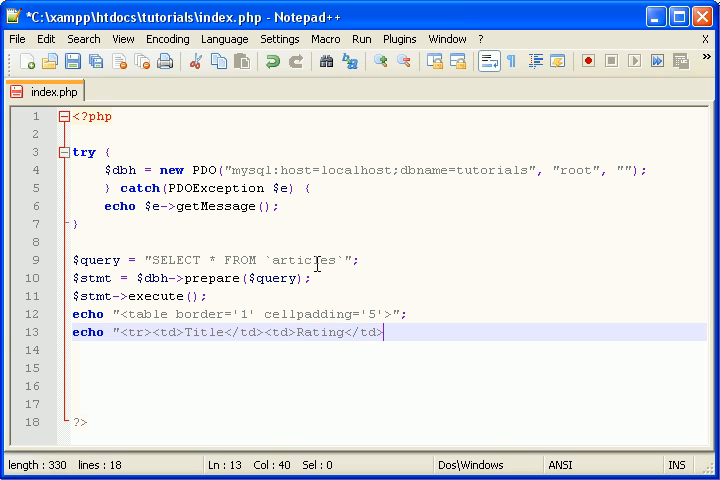
text(</tr>)
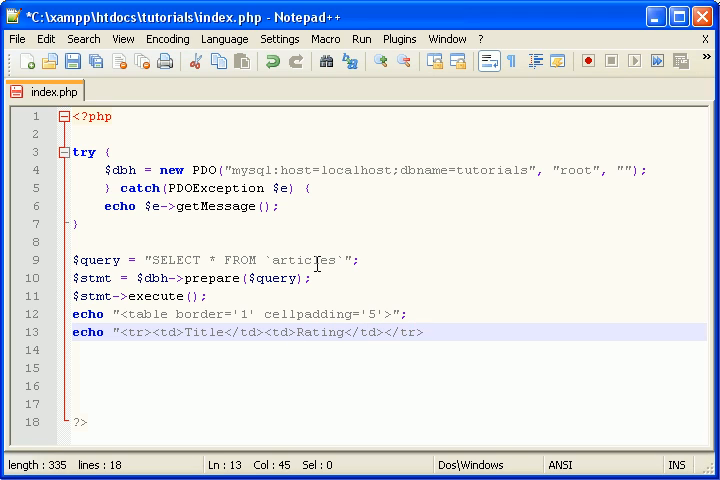
text(";)
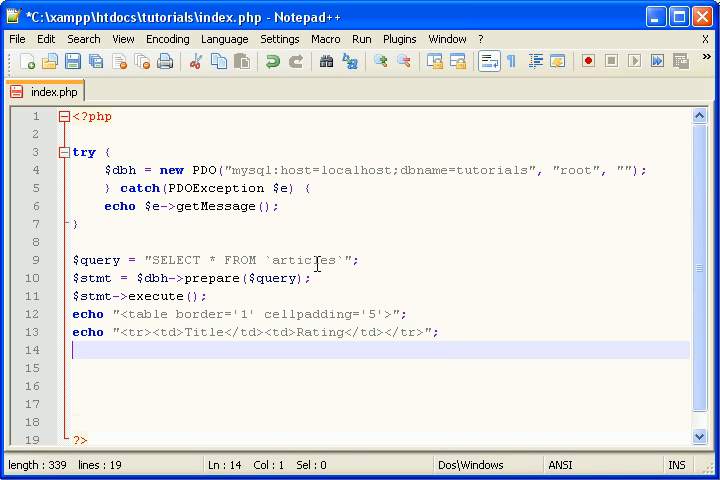
Step: Echo the closing </table> tag
text(echo ")
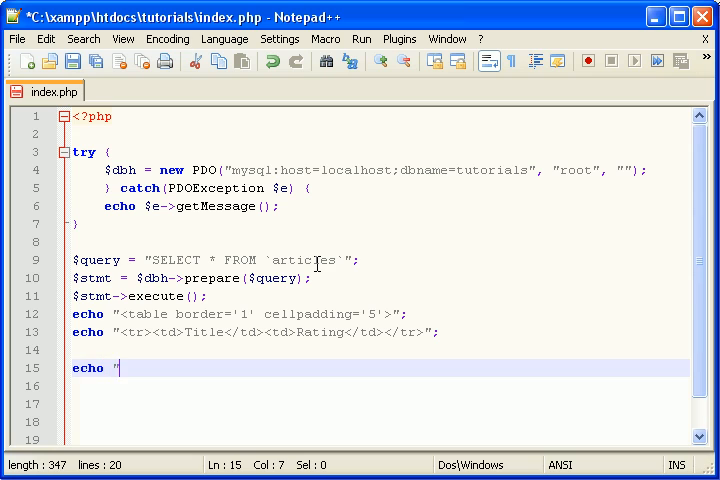
text(<table>";)
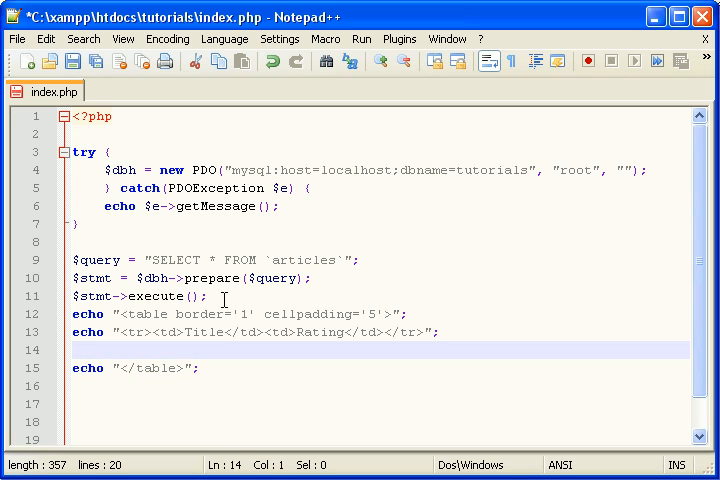
Step: Write while ($row = $stmt->fetch(PDO::FETCH_ASSOC)) above the closing table echo
text(while ()
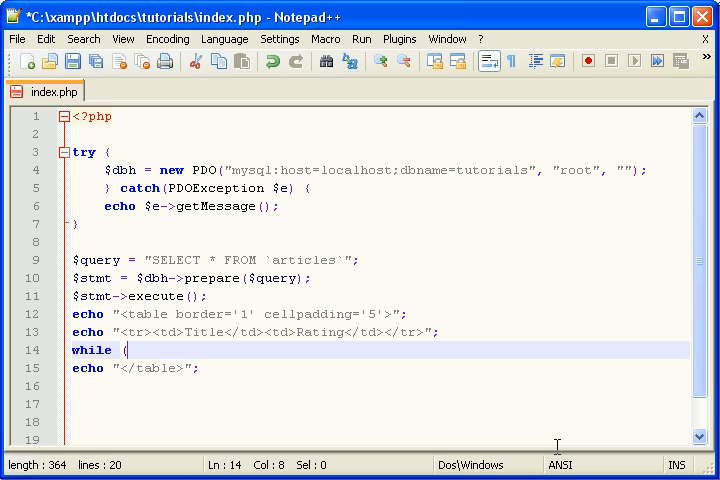
text($row = $st)
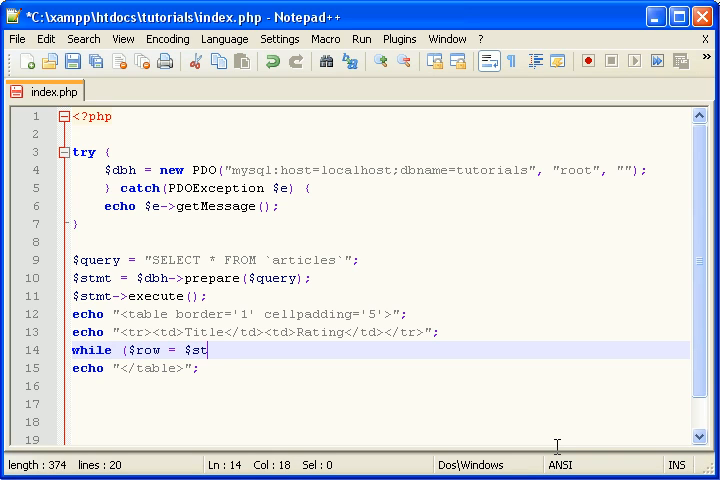
text(mt->)
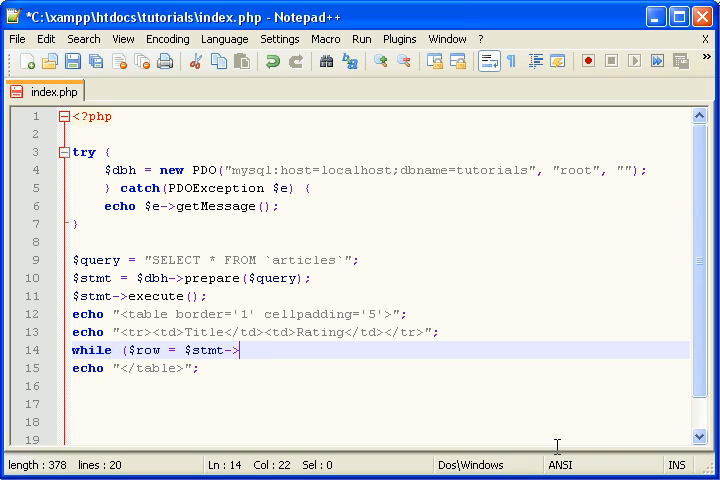
text(fetch(PDO)
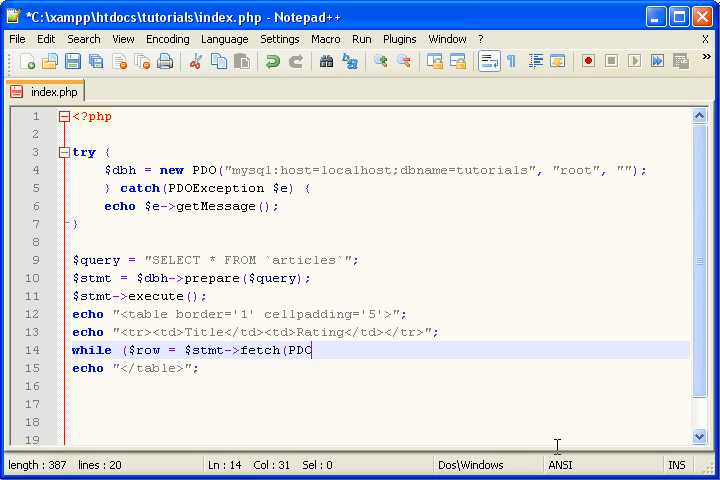
text(::FETCH_ASSOC)) {)
click(376, 386)
text(})
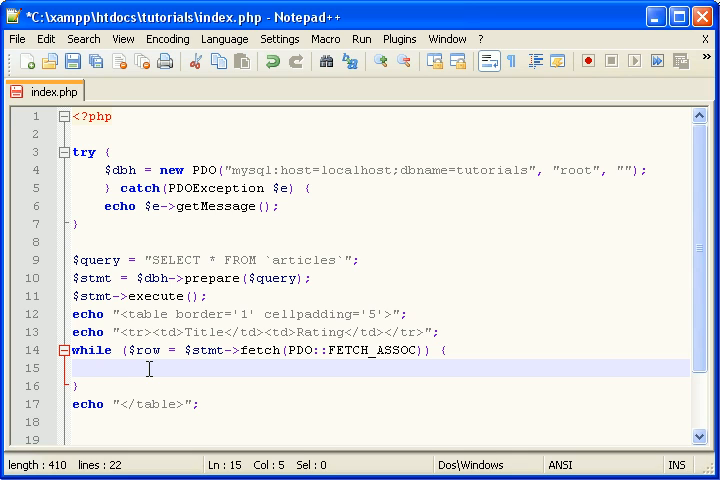
Step: Store $id = $row['id'] and echo the opening <tr><td> for each row
text($)
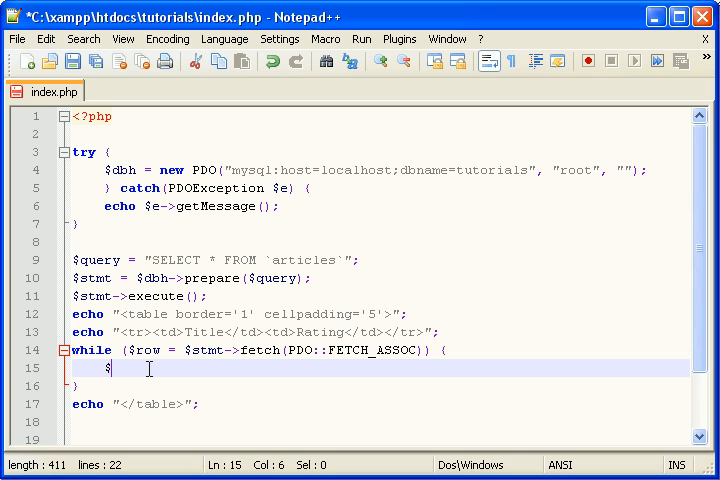
text(id = $row)
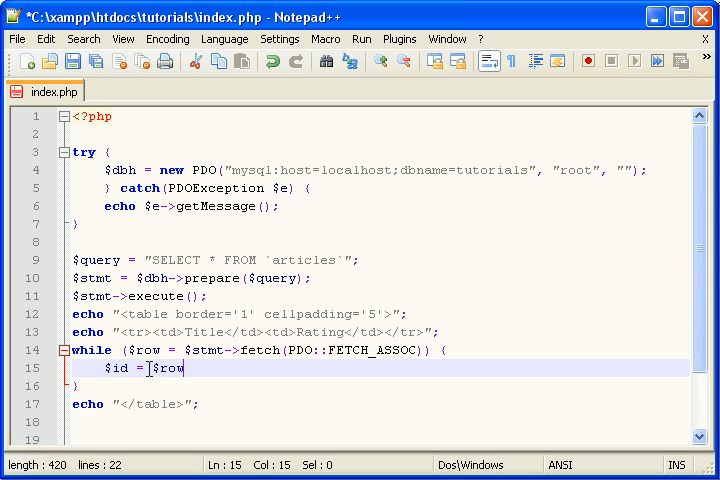
text(['id'];)
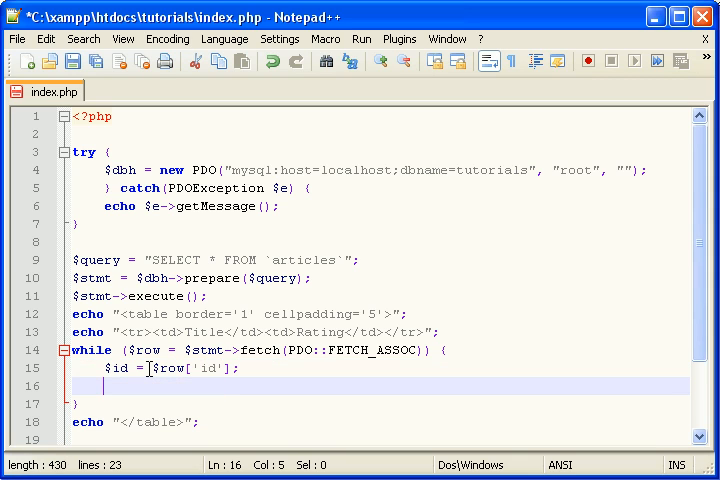
text(echo ")
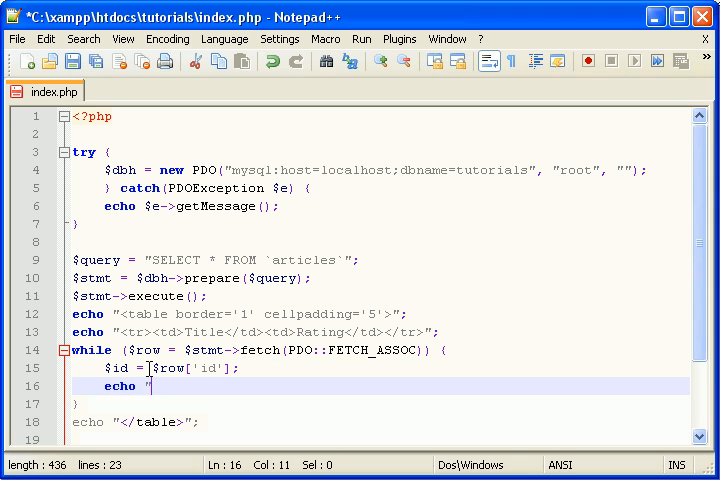
text(<tr><td>";)
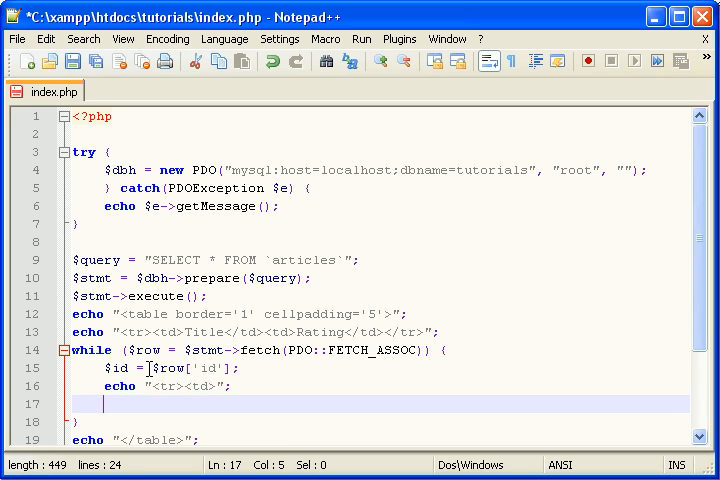
Step: Add the closing row echo and begin the anchor echo above it
key(enter)
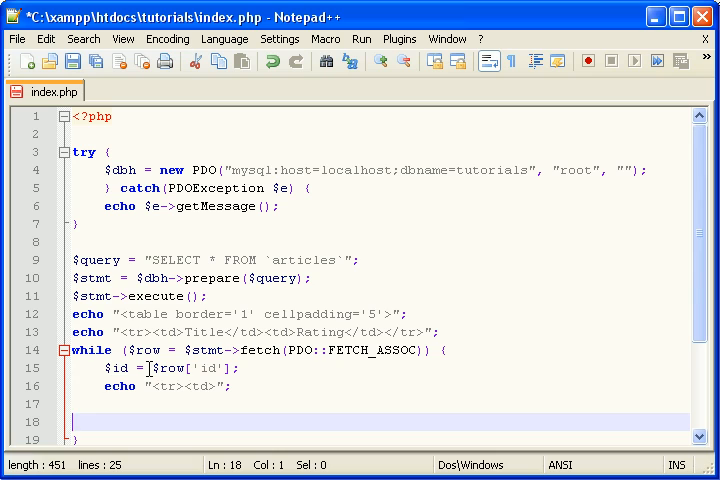
text(echo "</td></tr>";)
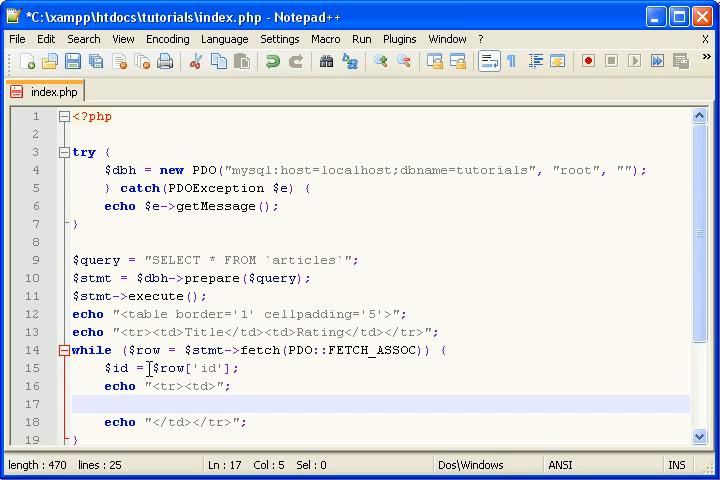
text(echo ")
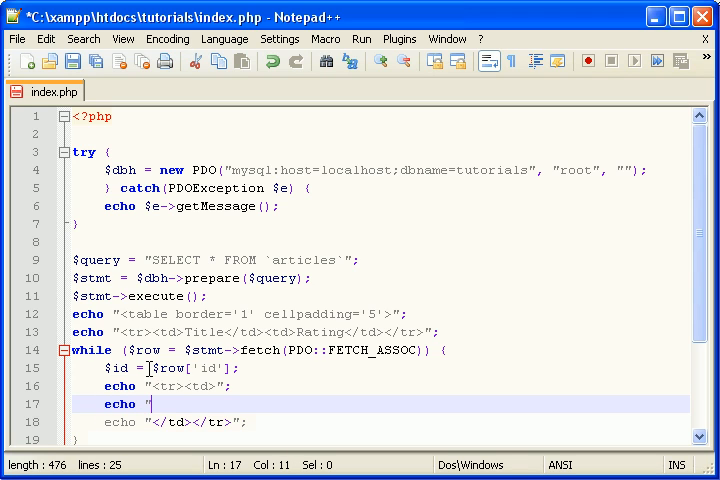
text(<a href=')
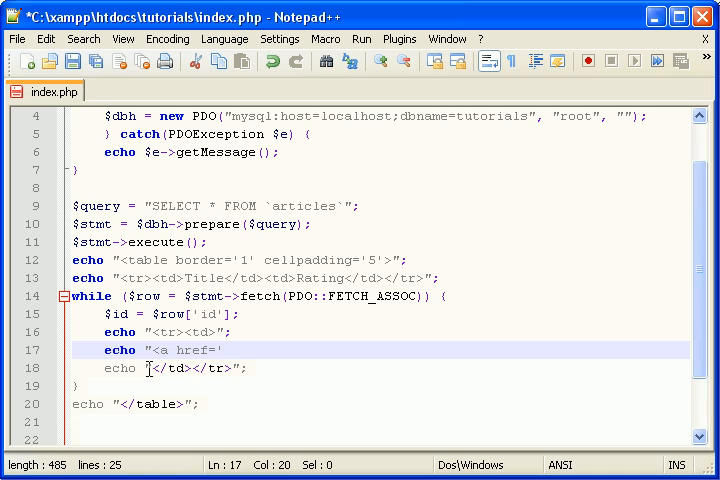
Step: Set the anchor href to 'file.php?id=$id'
text(file.php)
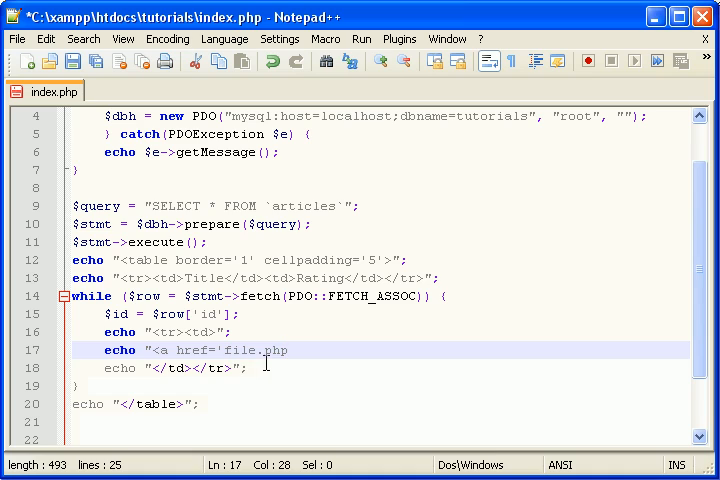
mouse_move(492, 378)
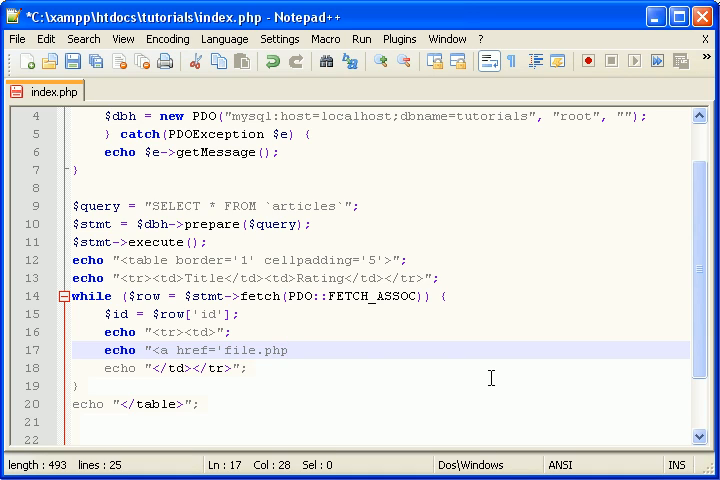
text(?)
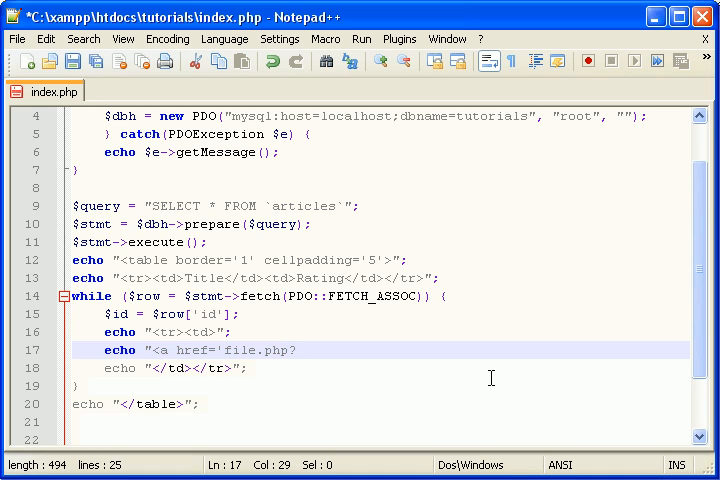
text(id)
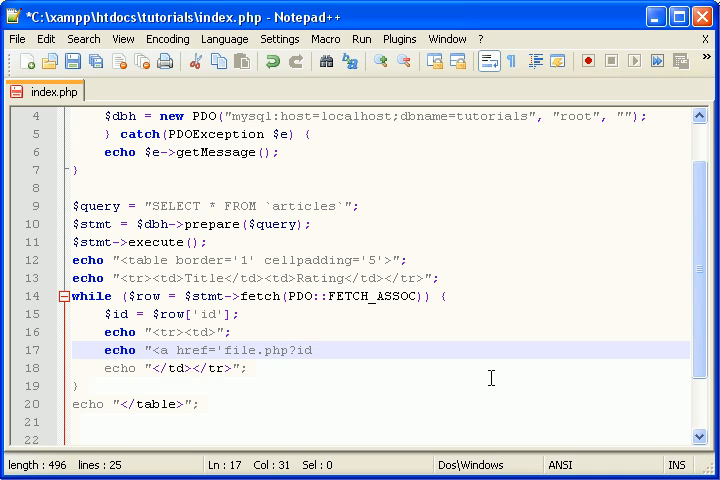
text(=$id)
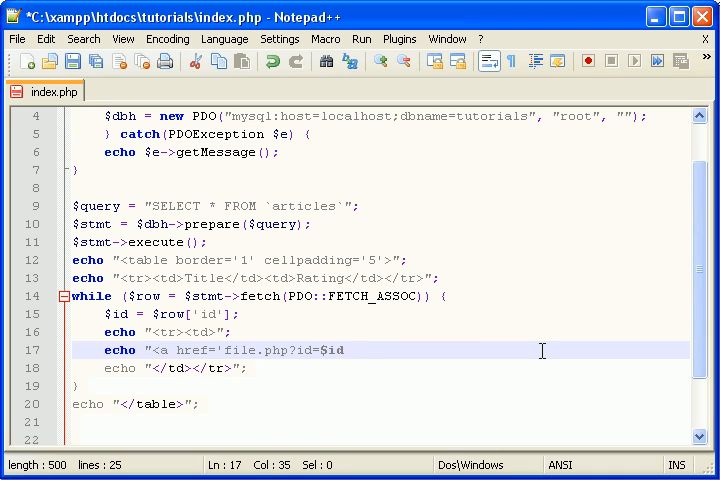
text('>")
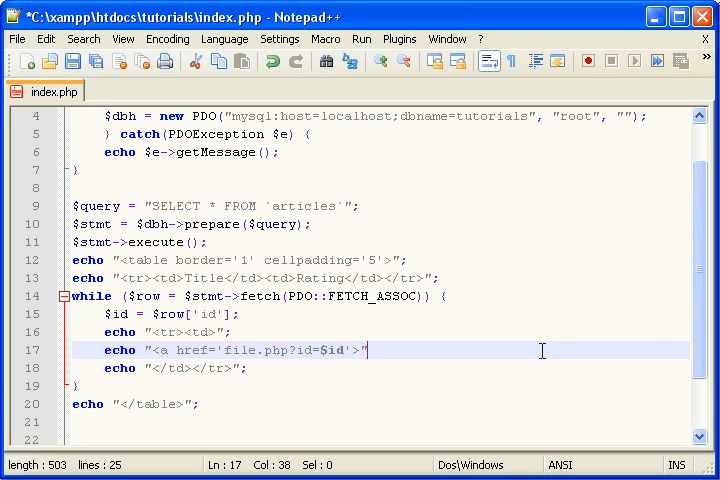
Step: Concatenate $row['title'] as the link text and close with </a></td>
text(. $row[)
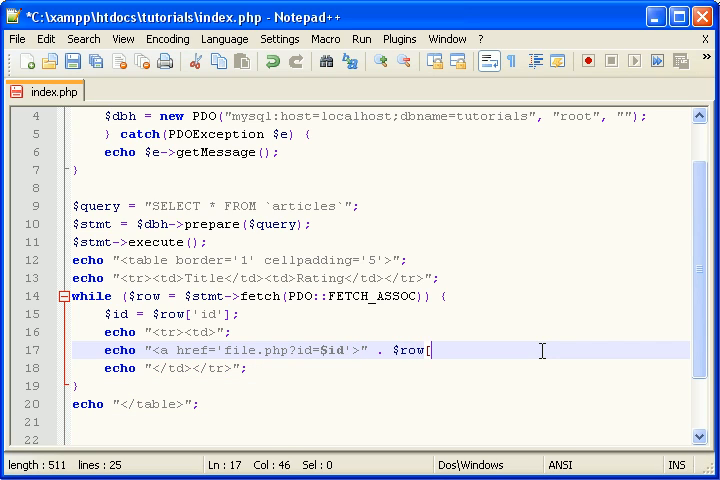
text('title'])
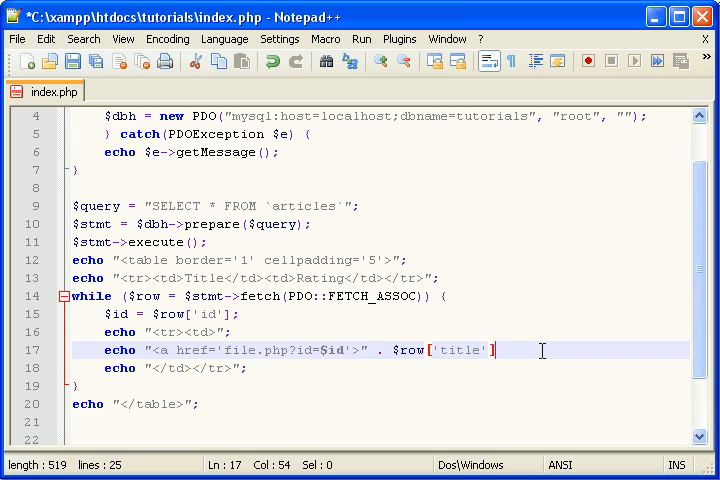
text(.)
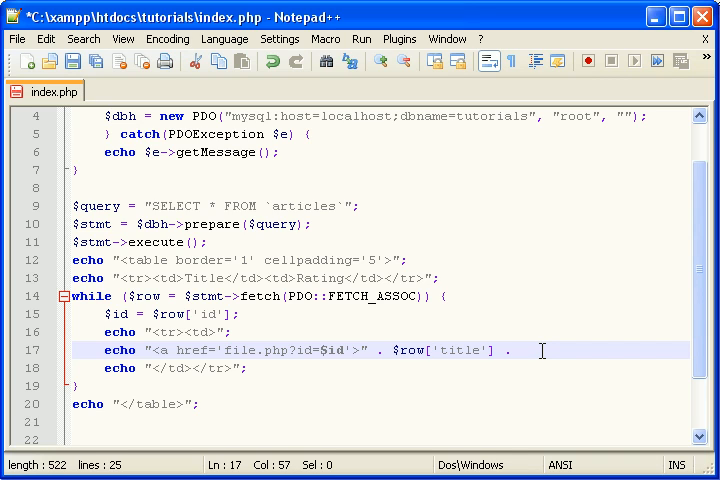
text("</a></td>";)
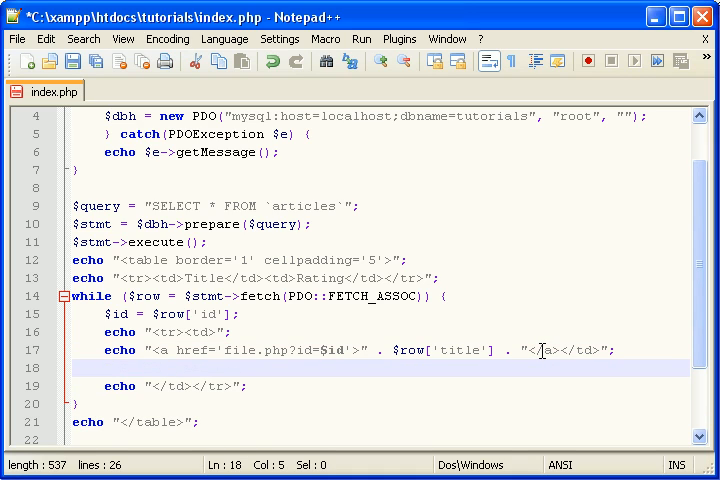
Step: Echo a <td> cell showing $row['voteup'] - $row['votedown'] as the article rating
text(echo)
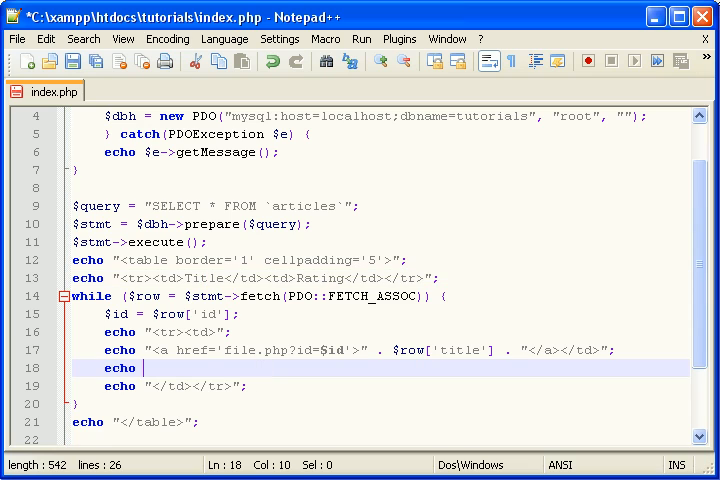
text($row)
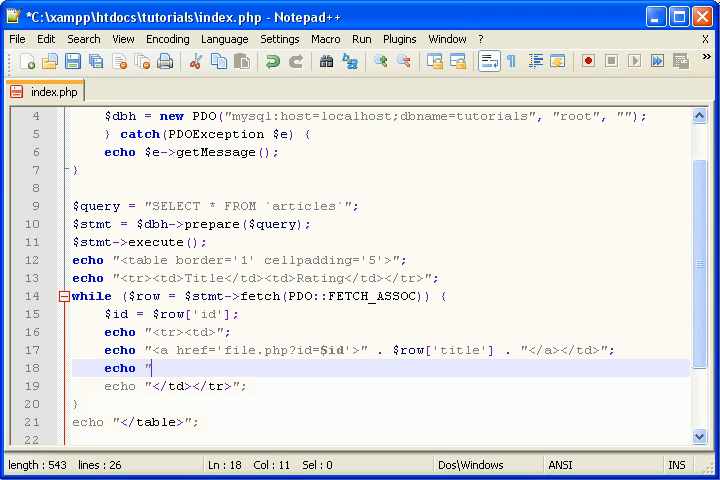
text(<td>)
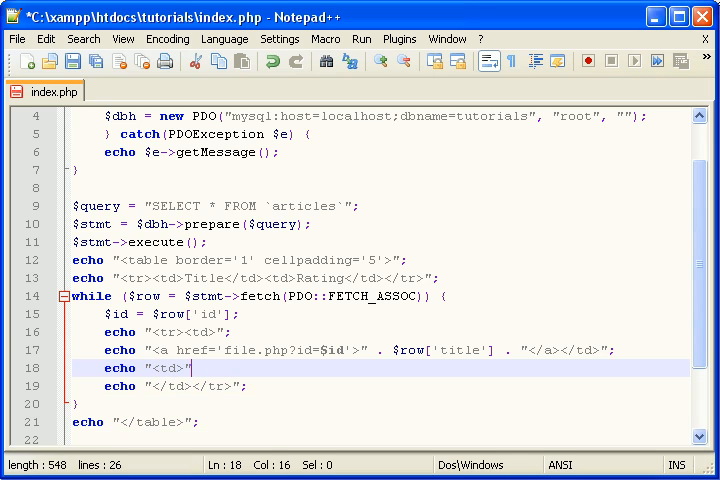
text(. $row[')
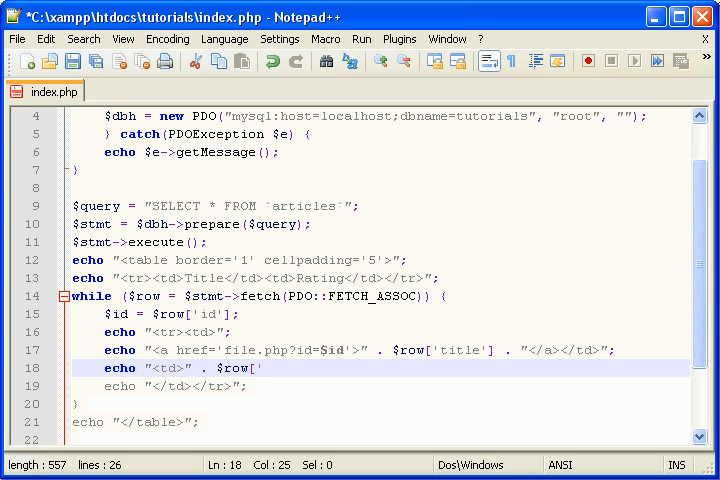
text(voteup)
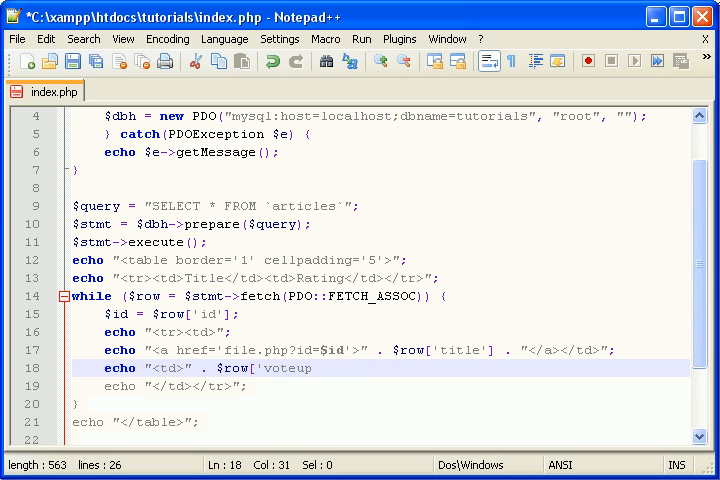
text('] = $r)
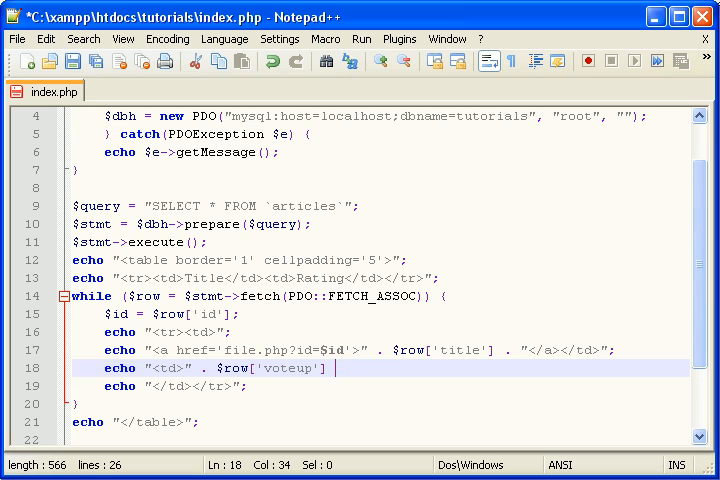
text(- $row['v)
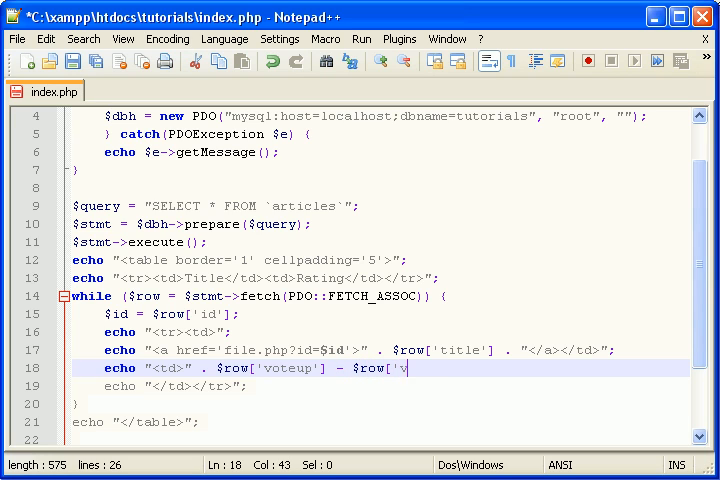
text(otedown'];)
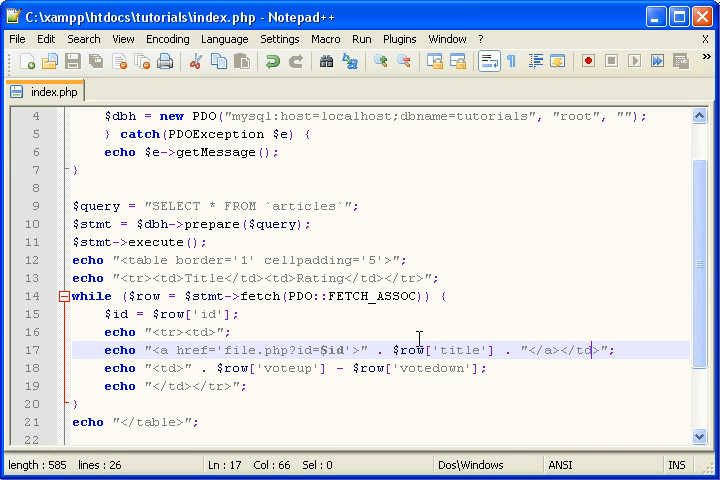
mouse_move(284, 348)
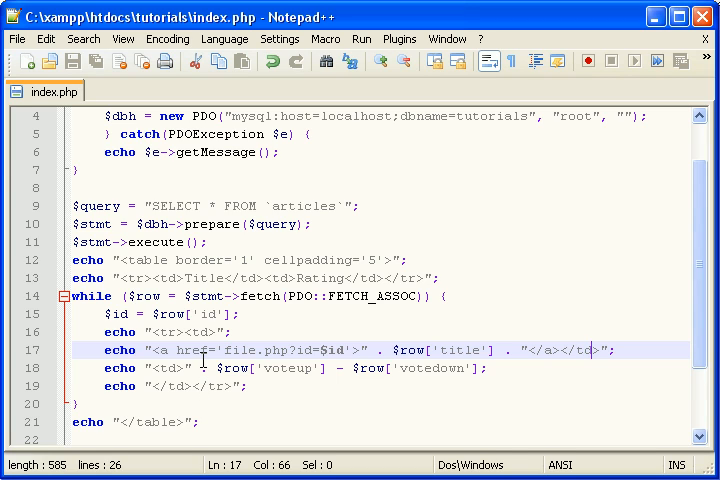
mouse_move(168, 332)
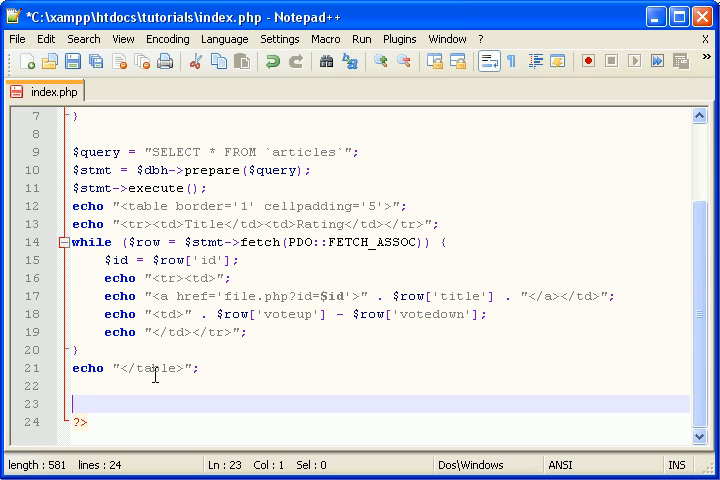
mouse_move(200, 332)
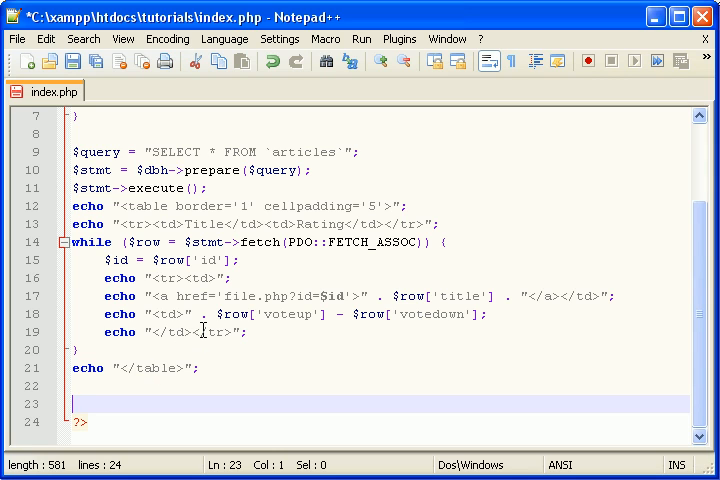